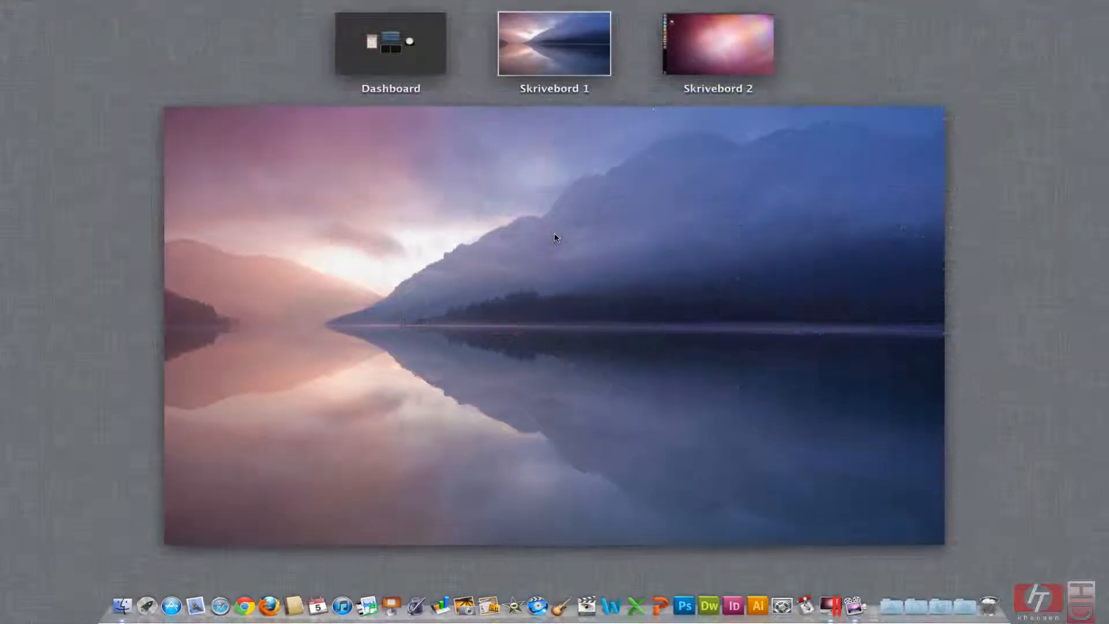
Step: Enter the Skrivebord 2 Ubuntu VM space and launch Chromium from the Unity launcher
{"action": "left_click", "coordinate": [717, 44]}
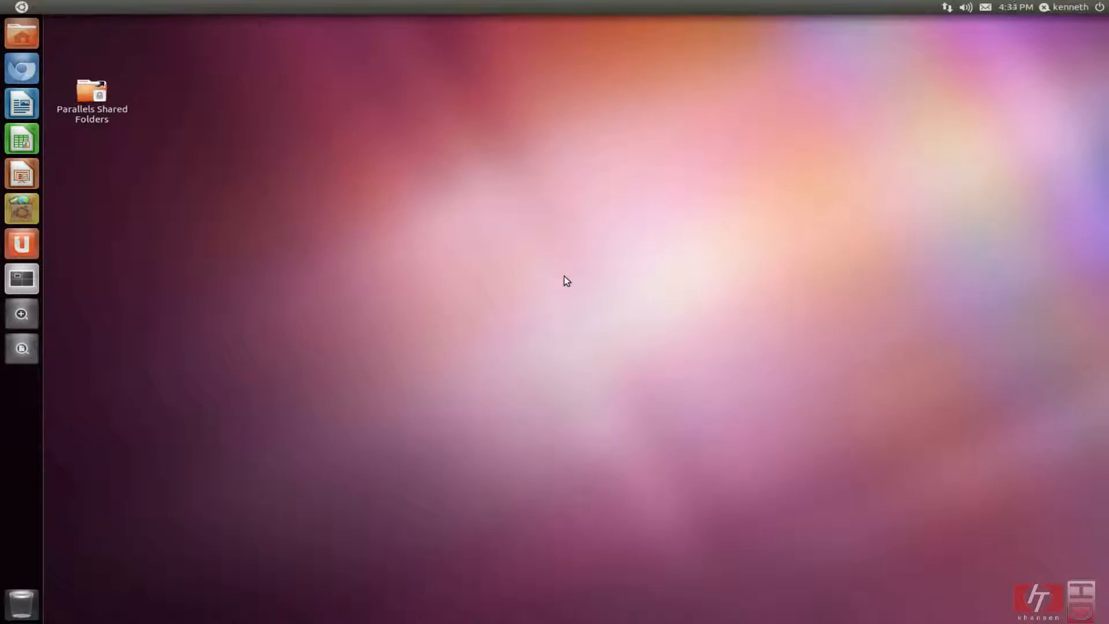
{"action": "mouse_move", "coordinate": [532, 265]}
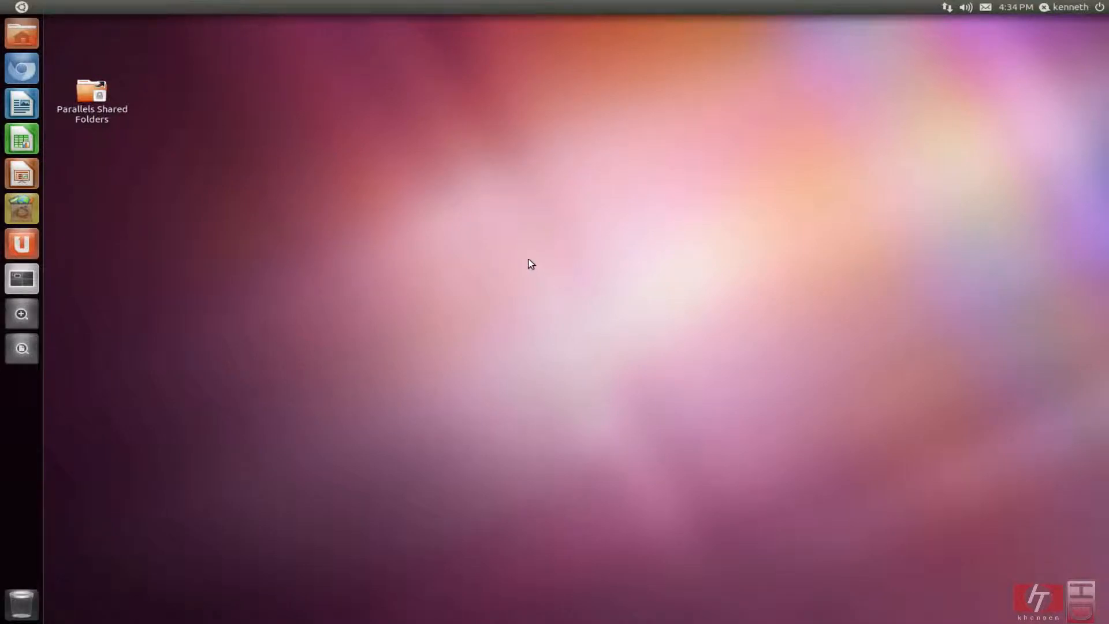
{"action": "mouse_move", "coordinate": [515, 257]}
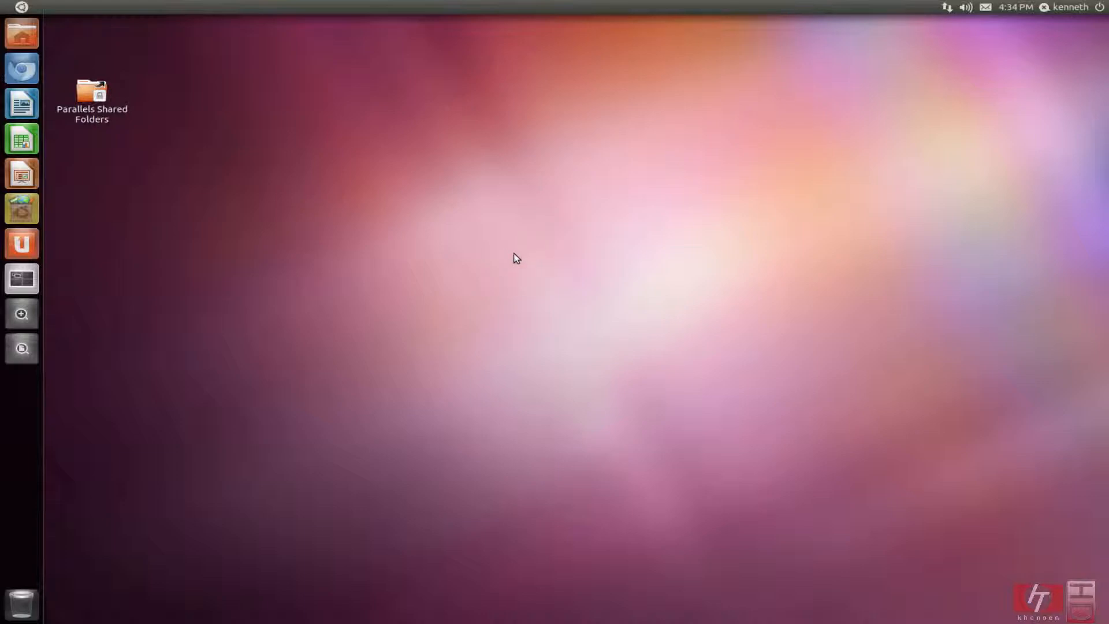
{"action": "mouse_move", "coordinate": [266, 216]}
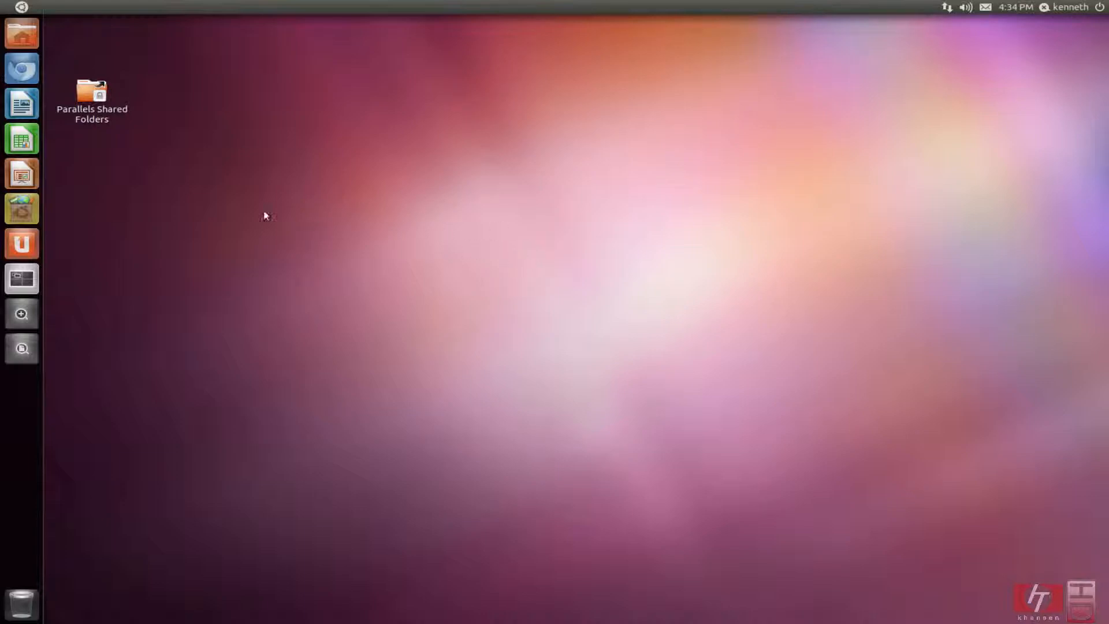
{"action": "left_click", "coordinate": [21, 51]}
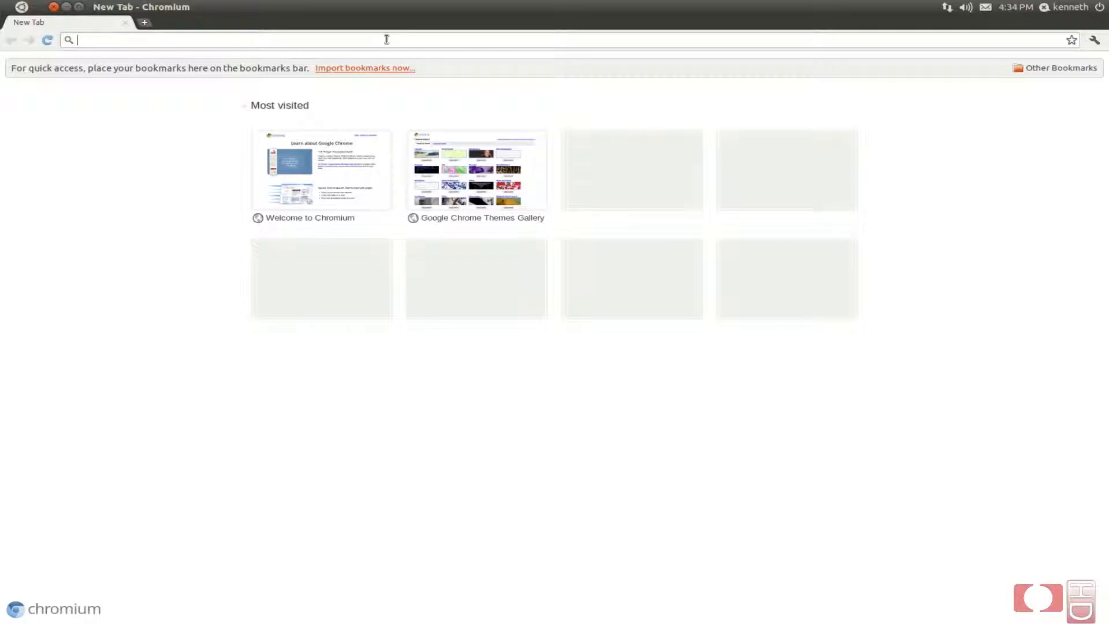
Step: Go to Google, search for wine and open the WineHQ site from the results
{"action": "type", "text": "google.dk"}
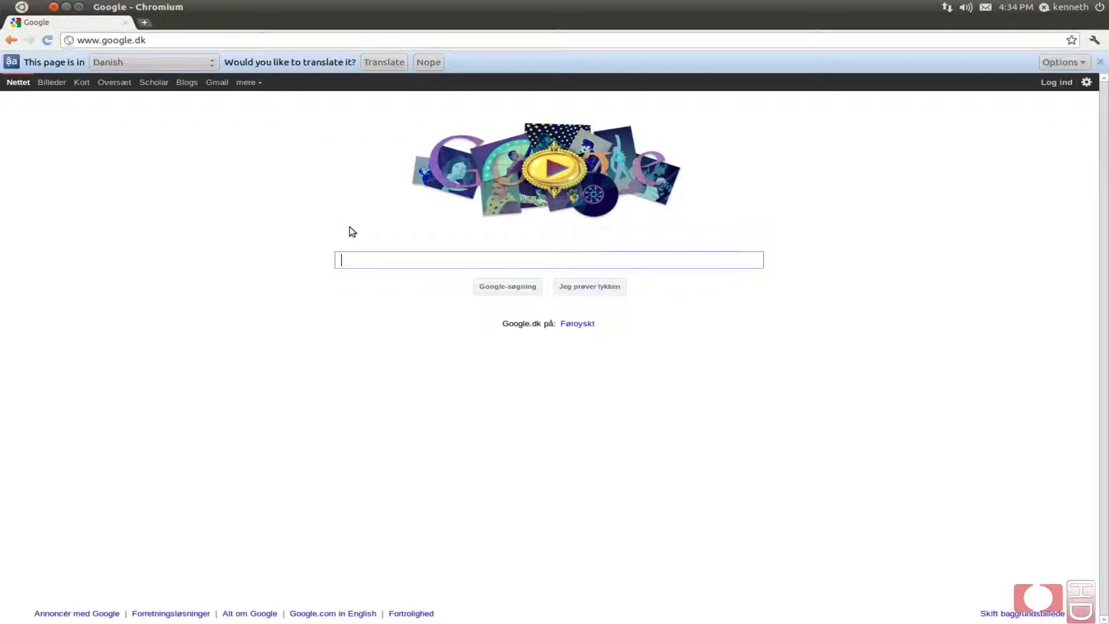
{"action": "left_click", "coordinate": [428, 62]}
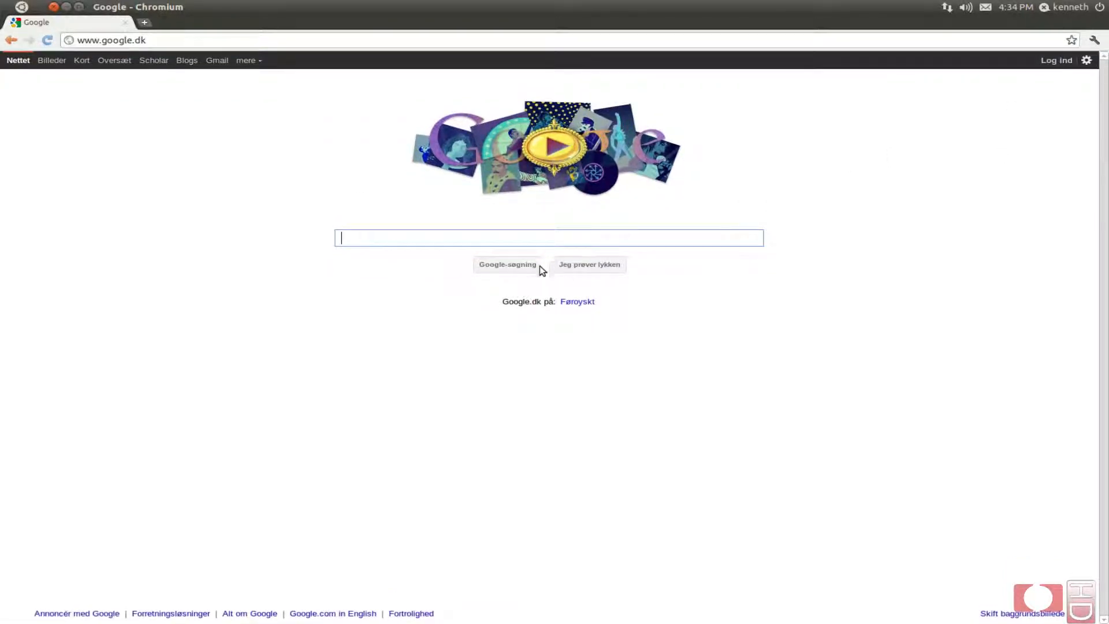
{"action": "left_click", "coordinate": [507, 263]}
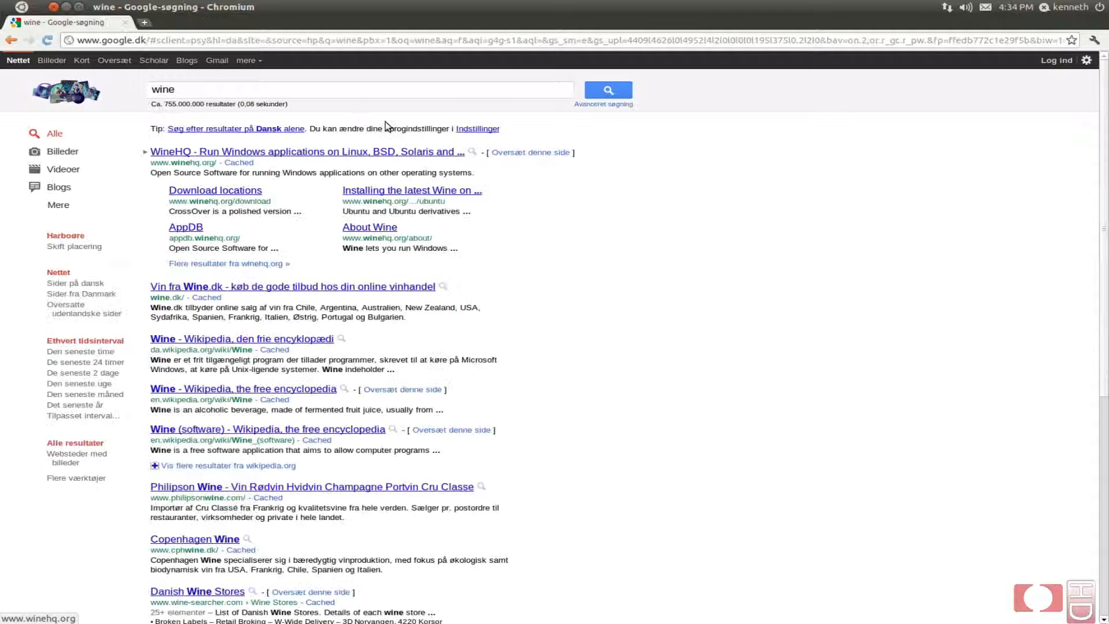
{"action": "left_click", "coordinate": [307, 152]}
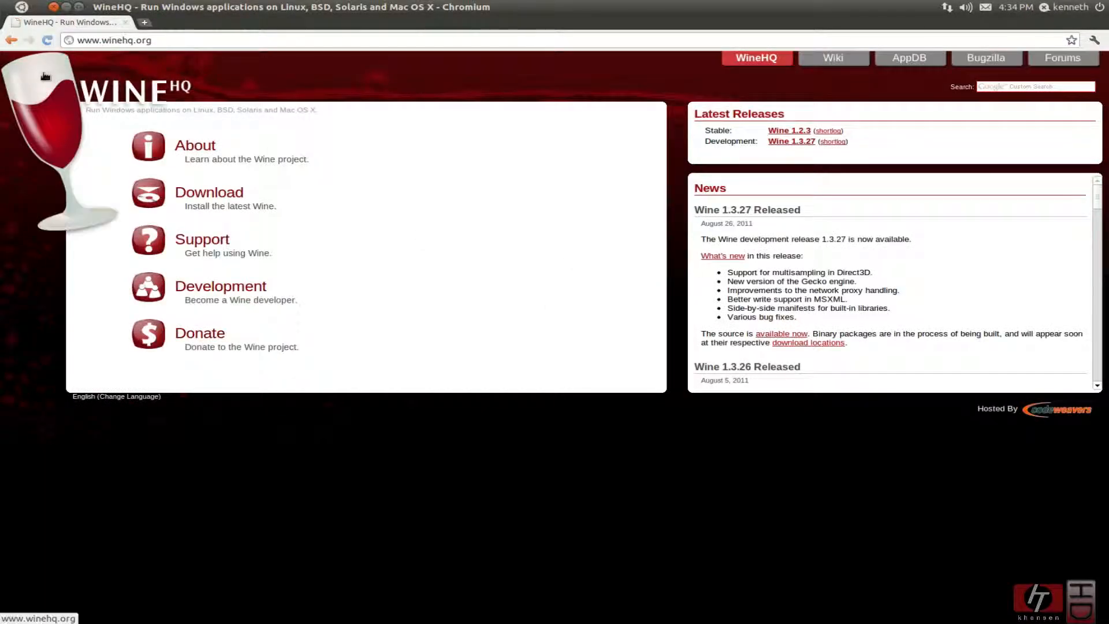
Step: Reach the WineHQ Ubuntu packages page and start the wine1.3 package install link
{"action": "left_click", "coordinate": [209, 191]}
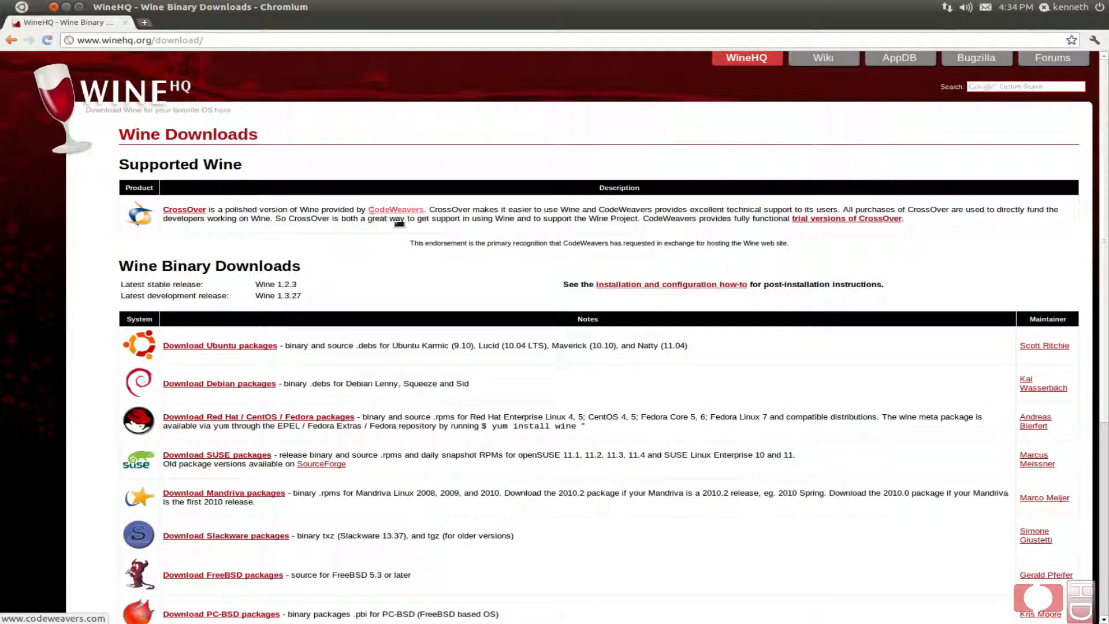
{"action": "mouse_move", "coordinate": [417, 282]}
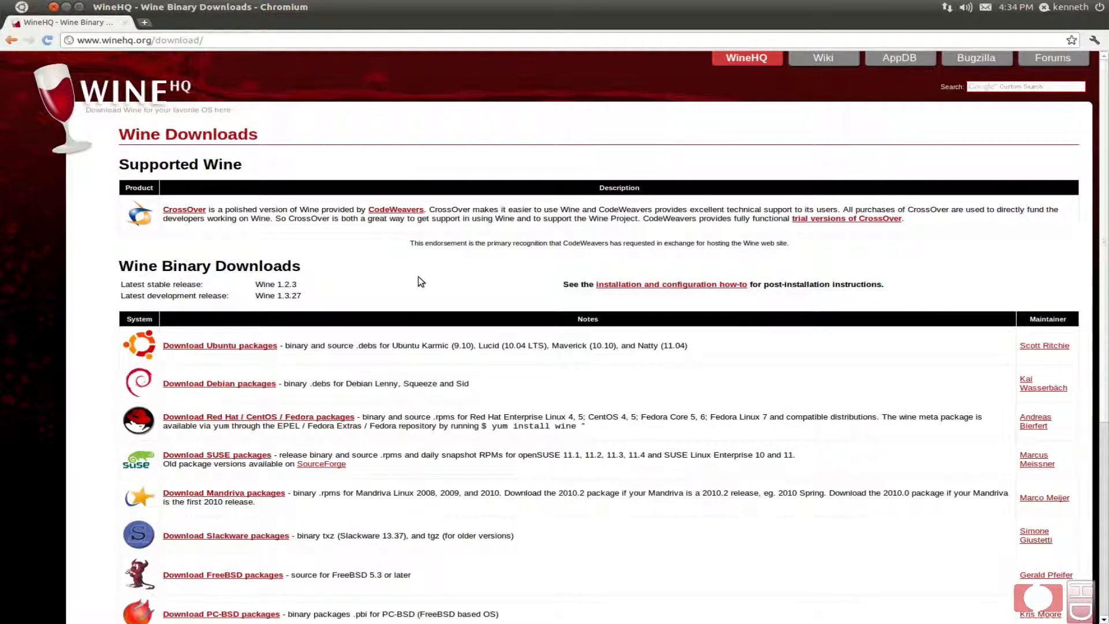
{"action": "mouse_move", "coordinate": [239, 354]}
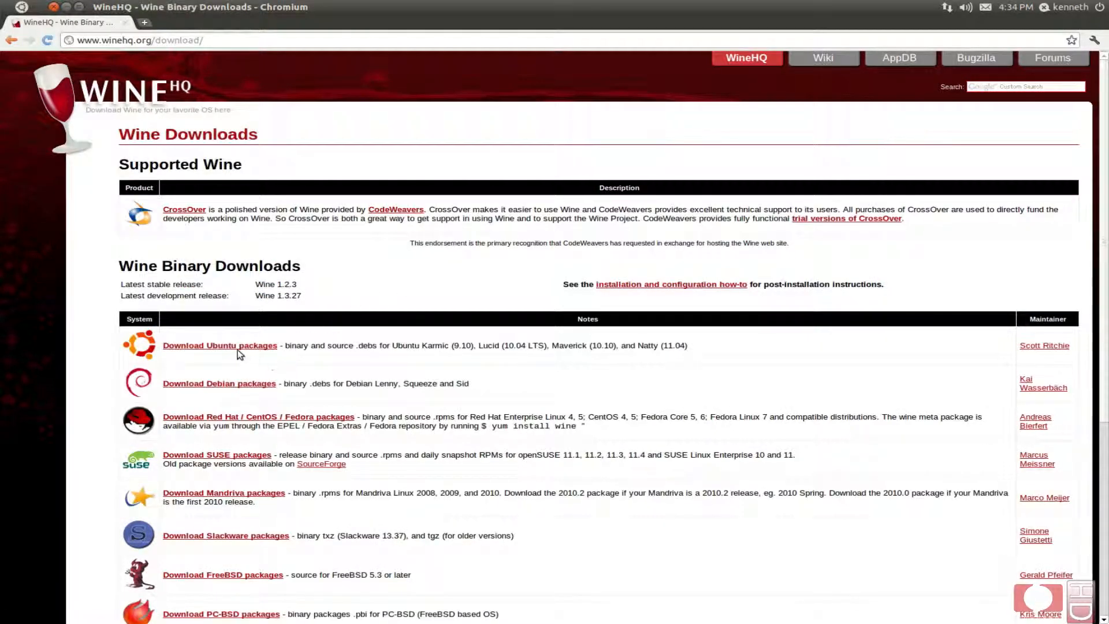
{"action": "left_click", "coordinate": [219, 345]}
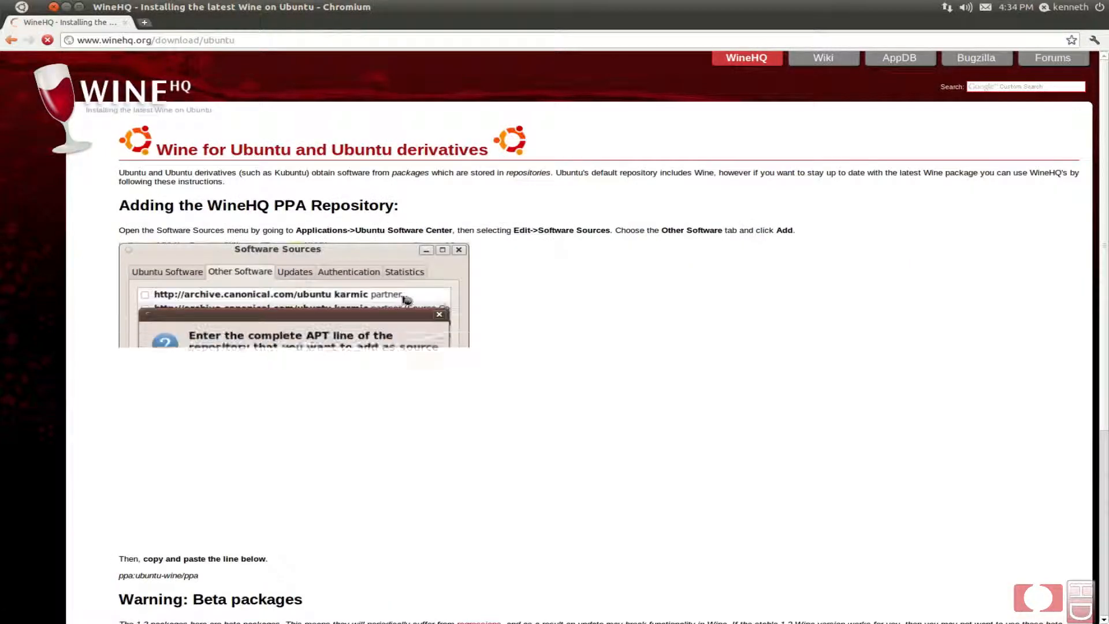
{"action": "scroll", "scroll_direction": "down", "scroll_amount": 3}
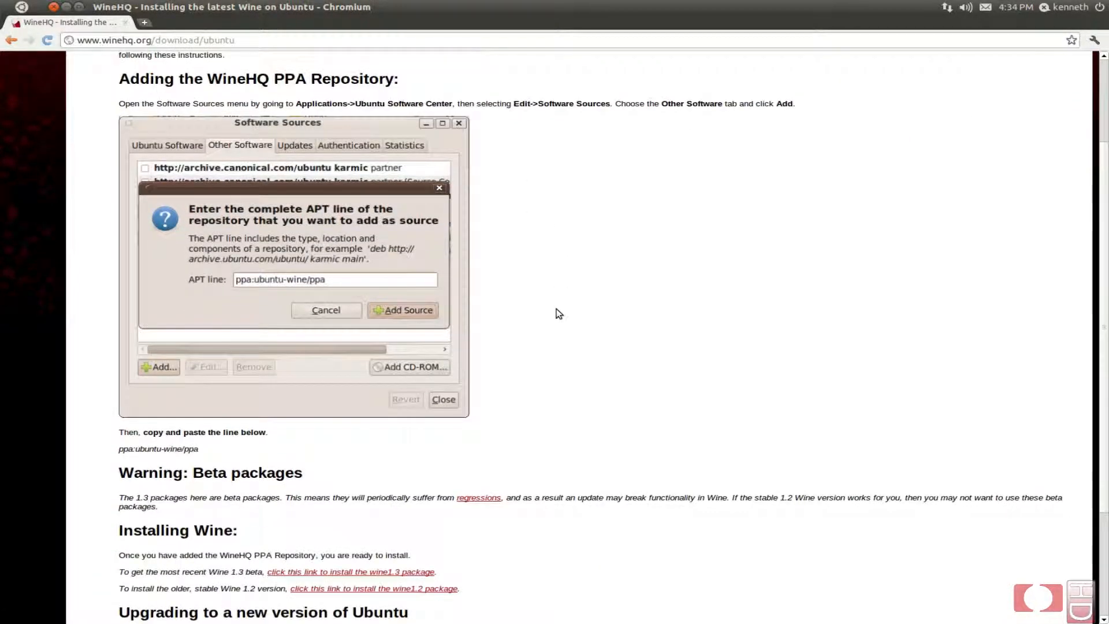
{"action": "scroll", "scroll_direction": "up", "scroll_amount": 3}
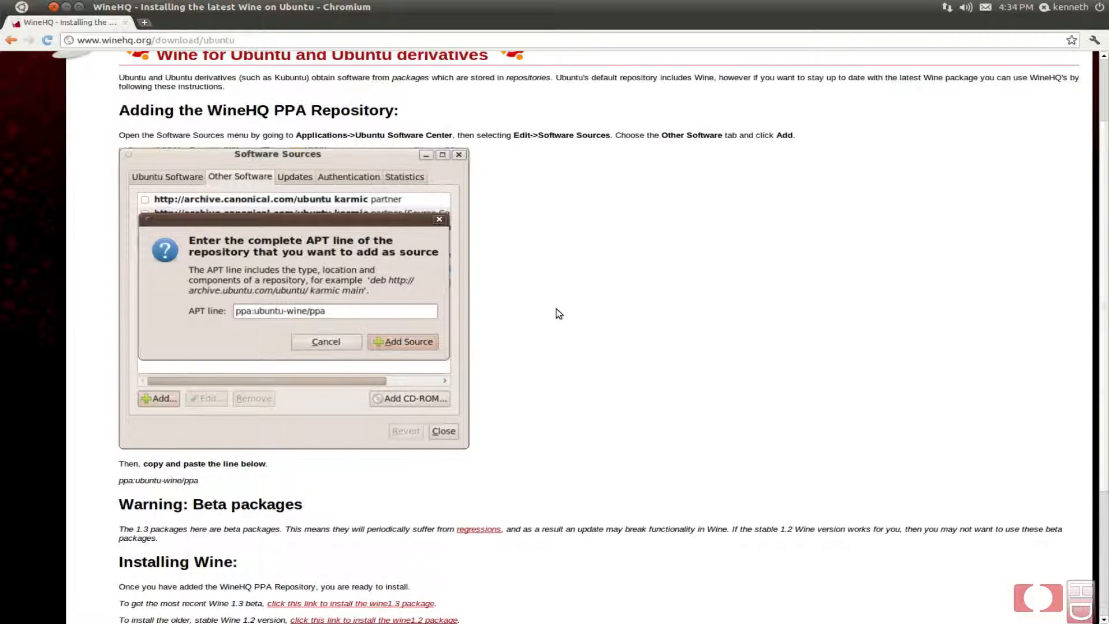
{"action": "scroll", "scroll_direction": "down", "scroll_amount": 3}
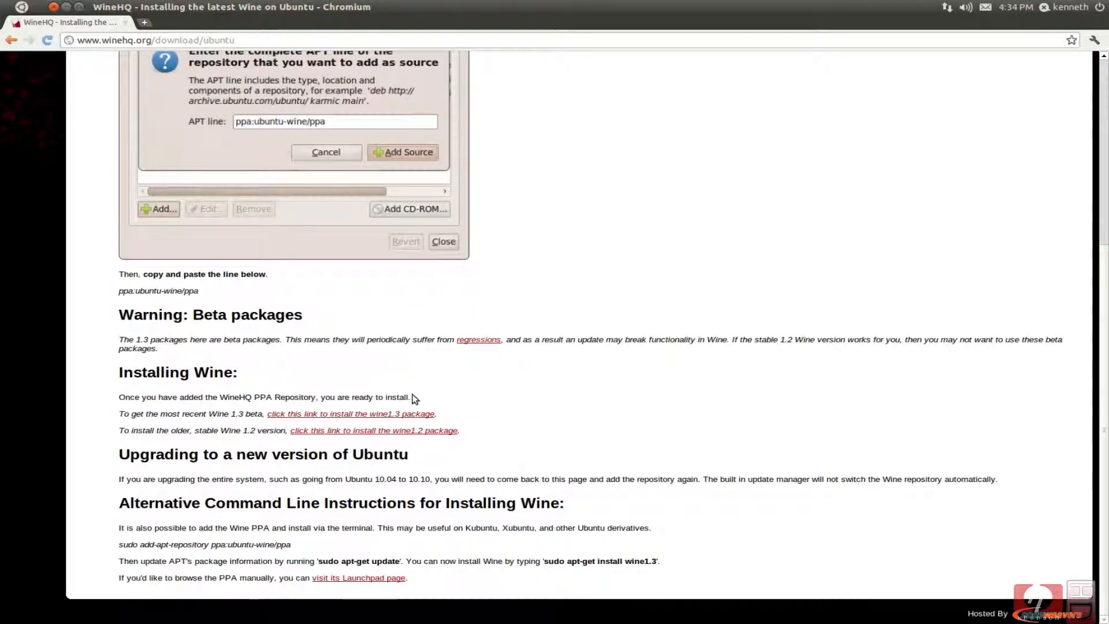
{"action": "mouse_move", "coordinate": [350, 413]}
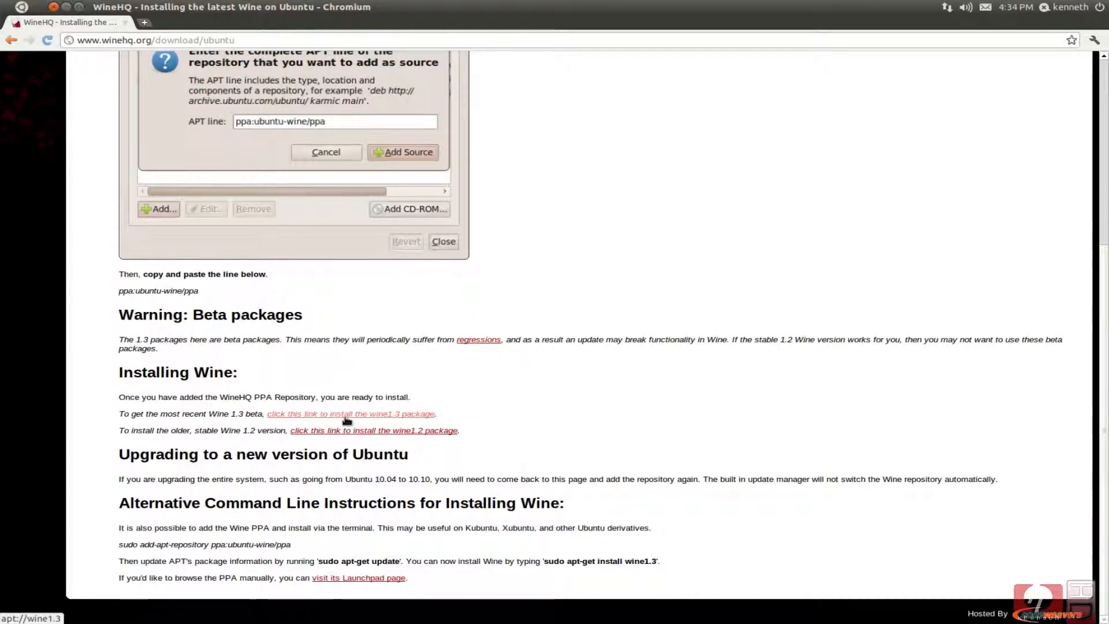
{"action": "left_click", "coordinate": [349, 413]}
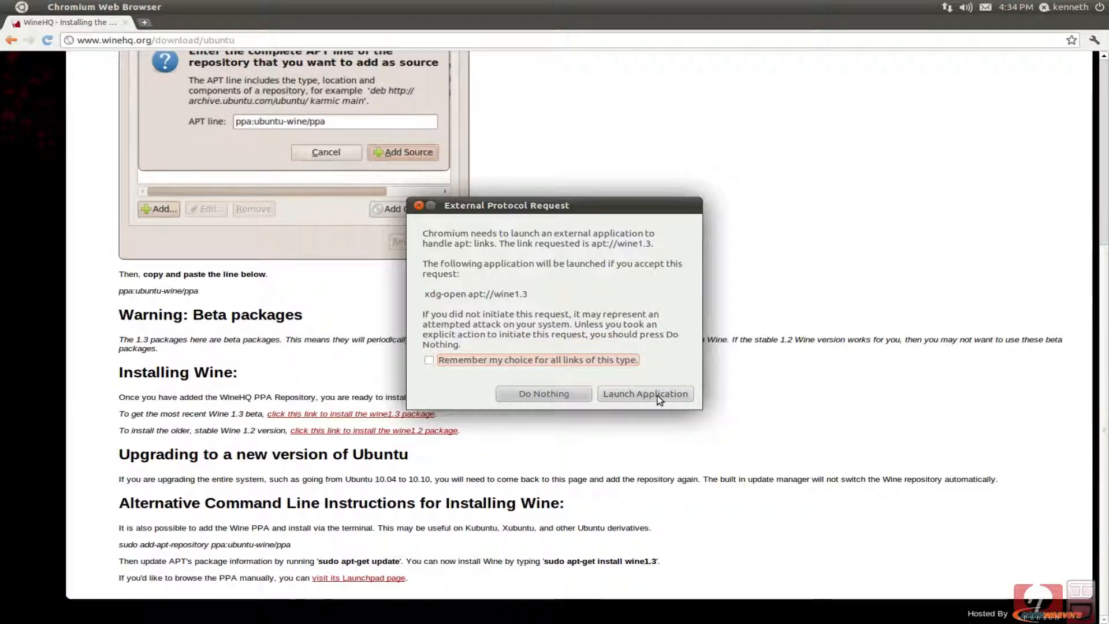
Step: Allow Ubuntu Software Center to open, then install the Wine Compatibility Layer (Beta) with authentication
{"action": "left_click", "coordinate": [644, 392]}
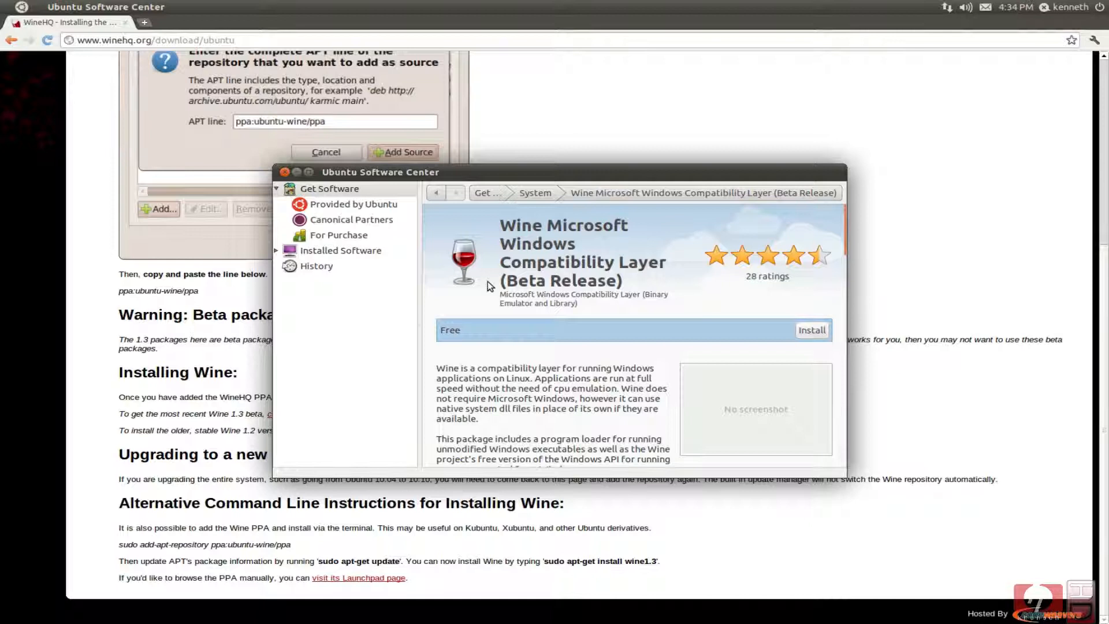
{"action": "mouse_move", "coordinate": [776, 324]}
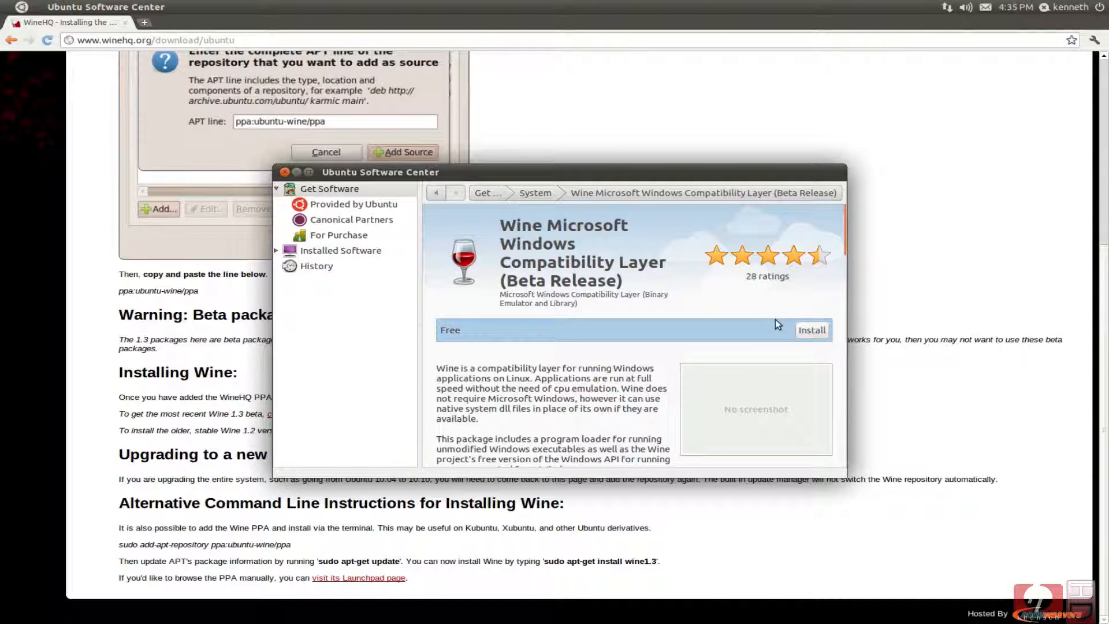
{"action": "mouse_move", "coordinate": [817, 304]}
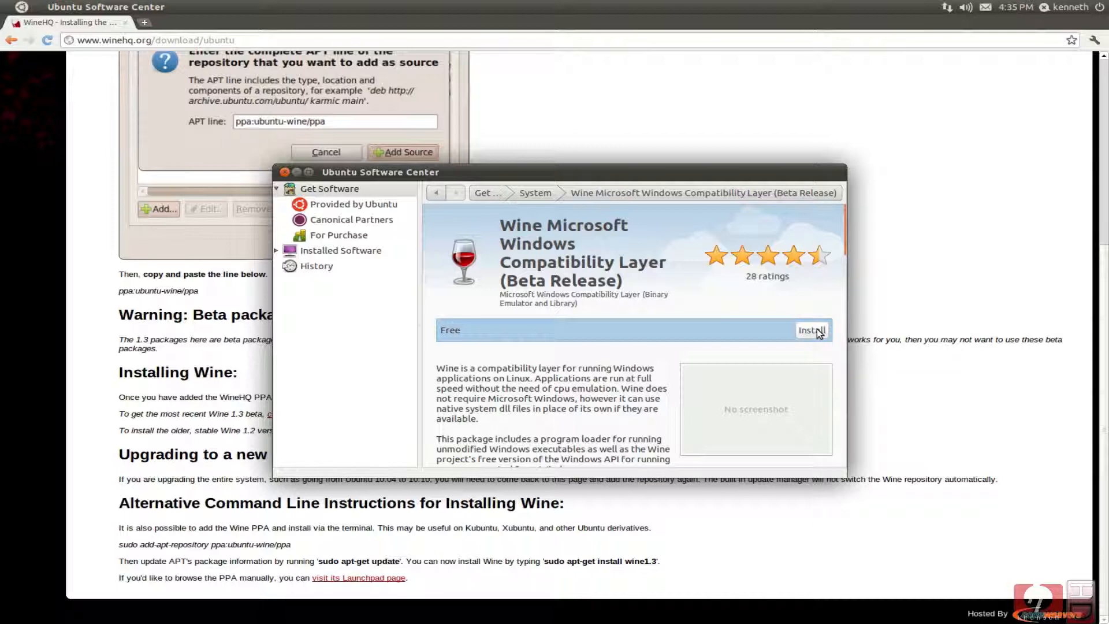
{"action": "left_click", "coordinate": [811, 329]}
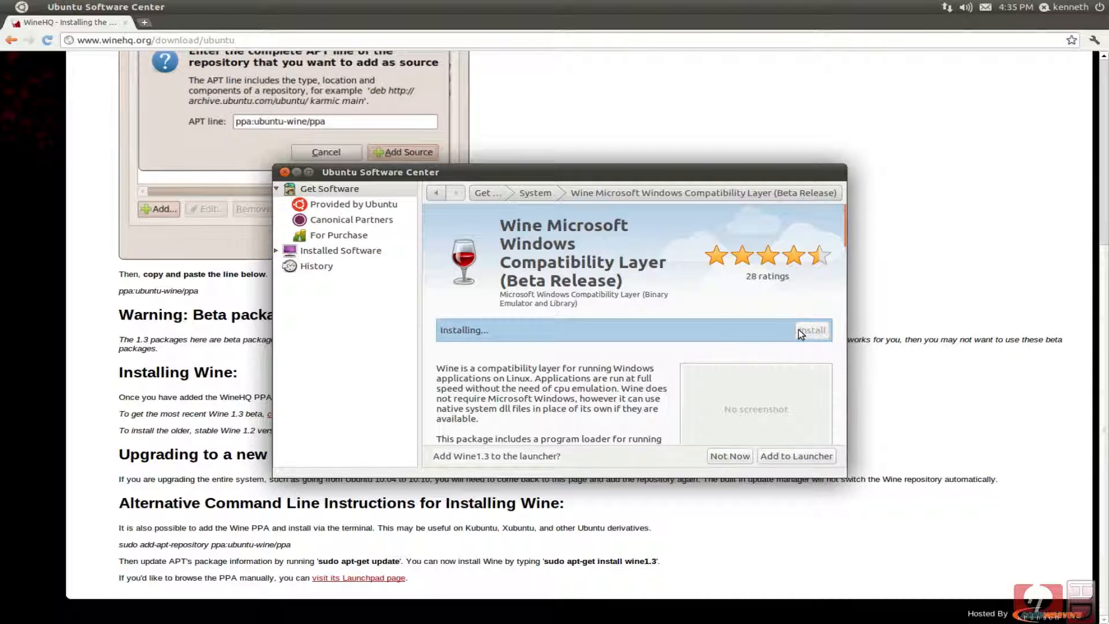
{"action": "left_click", "coordinate": [811, 329]}
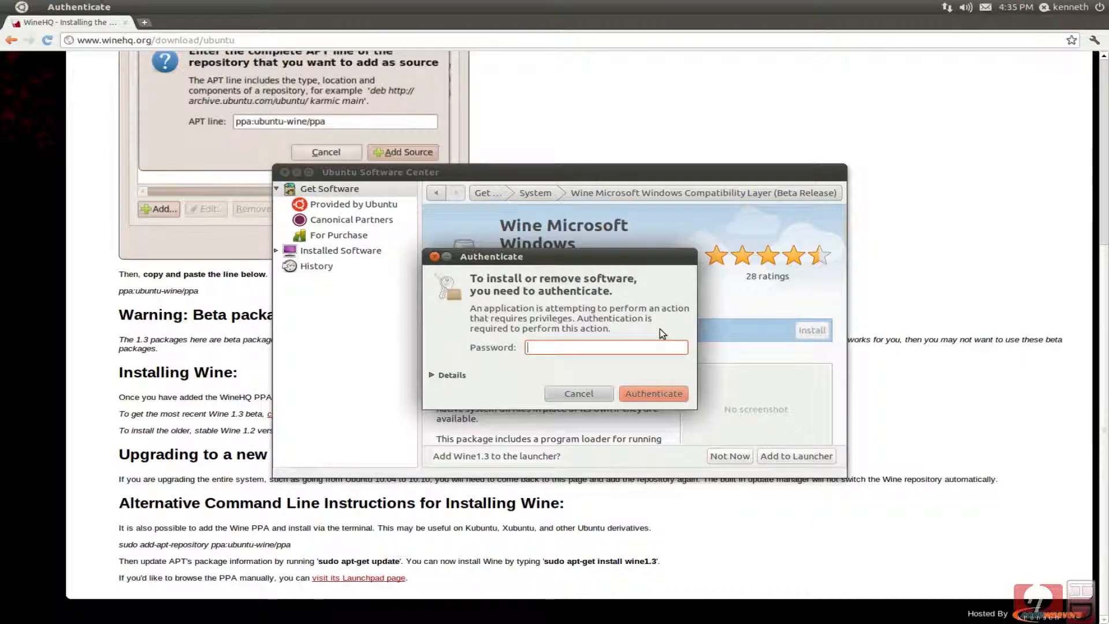
{"action": "left_click", "coordinate": [653, 392]}
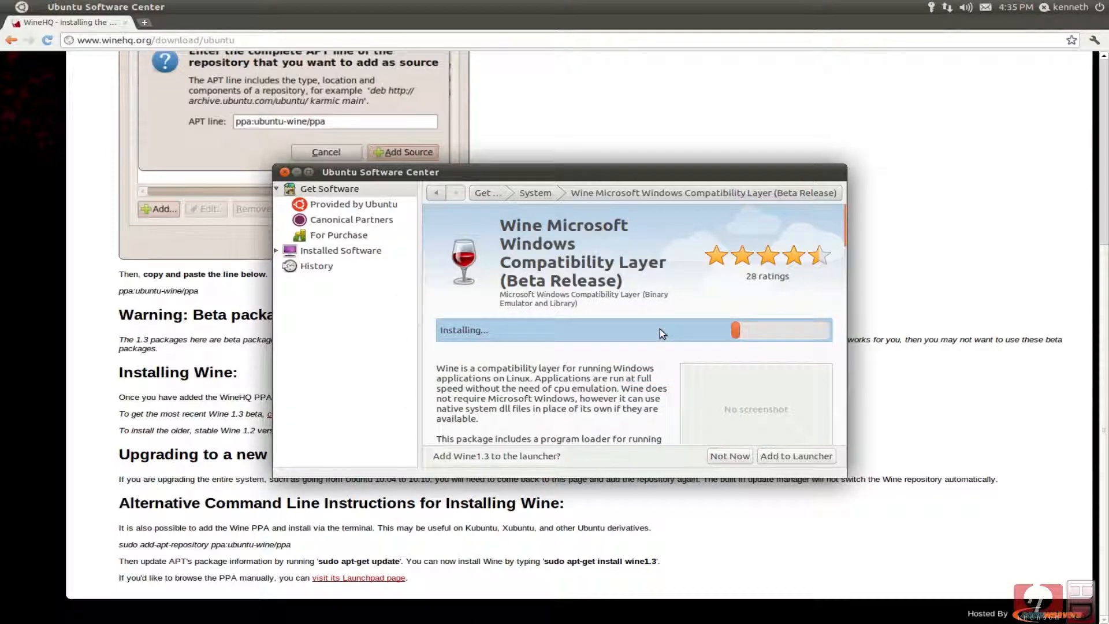
{"action": "mouse_move", "coordinate": [616, 323]}
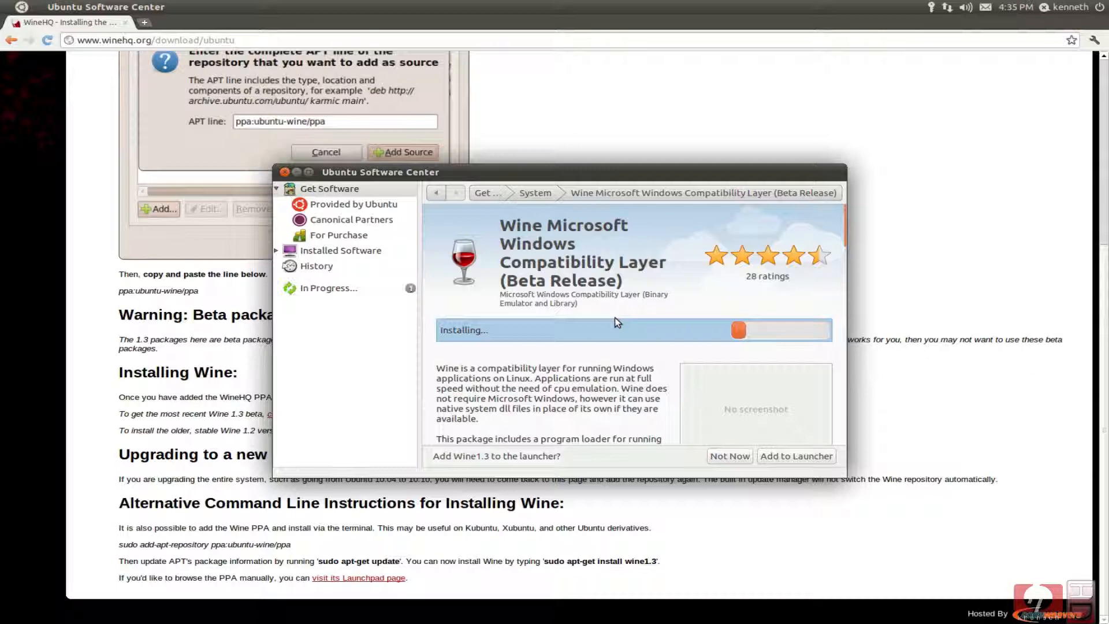
{"action": "mouse_move", "coordinate": [733, 382]}
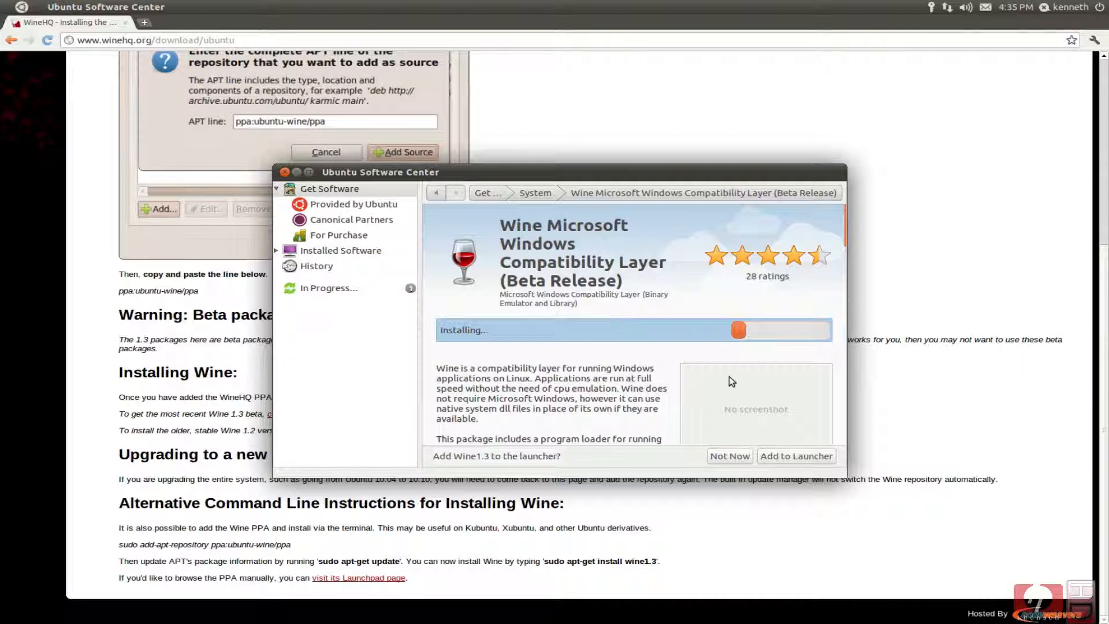
Step: Have Wine 1.3 added to the launcher once its installation completes
{"action": "left_click", "coordinate": [794, 455]}
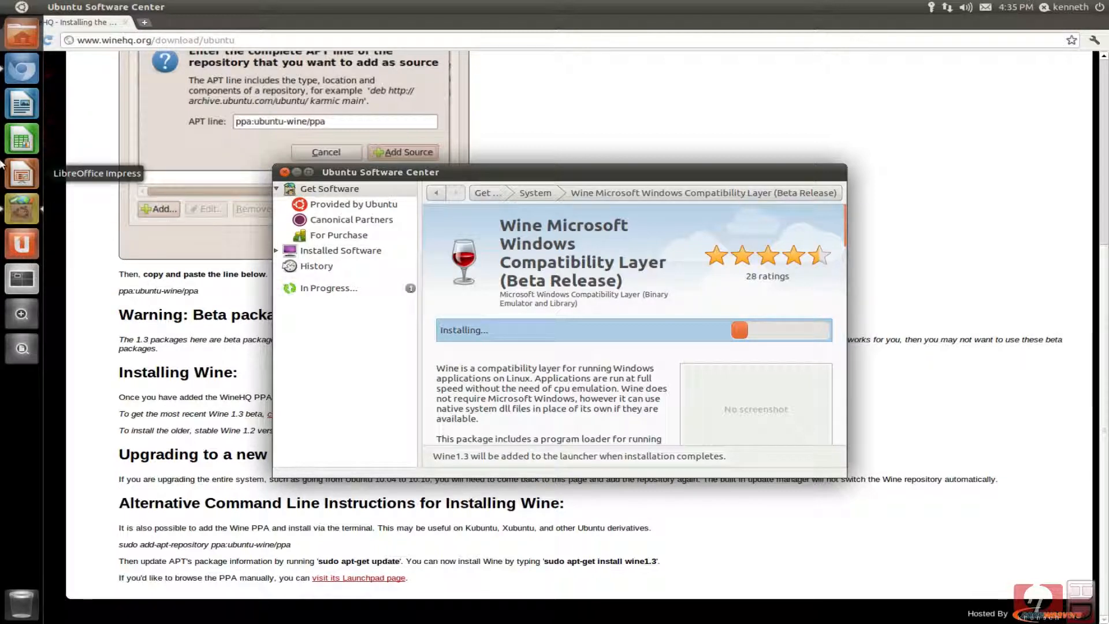
{"action": "mouse_move", "coordinate": [21, 348]}
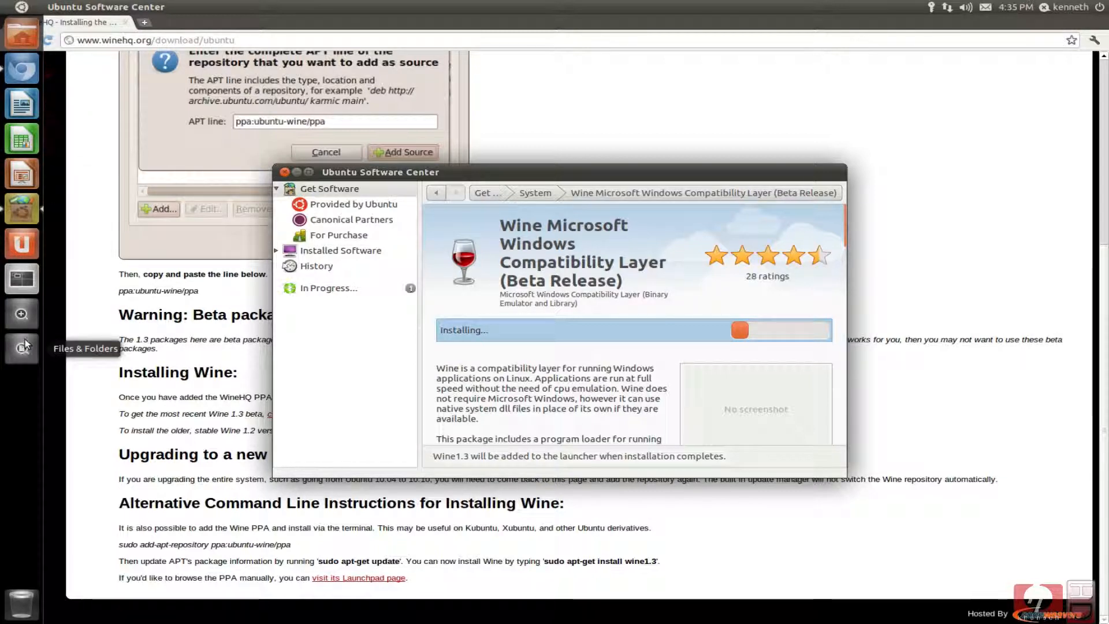
{"action": "mouse_move", "coordinate": [21, 279]}
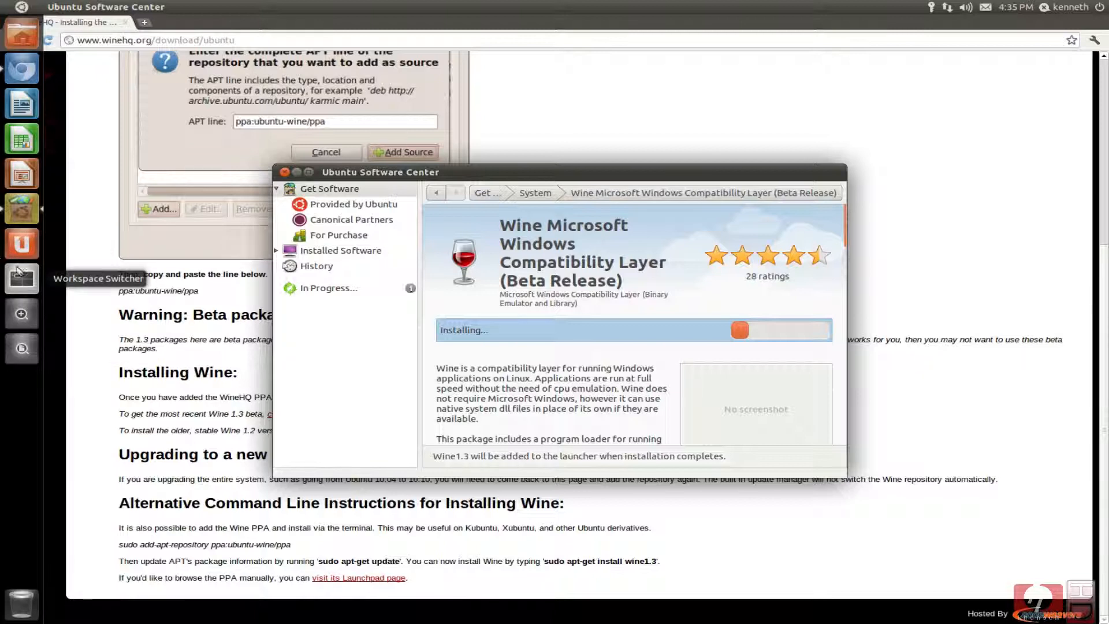
{"action": "mouse_move", "coordinate": [23, 242]}
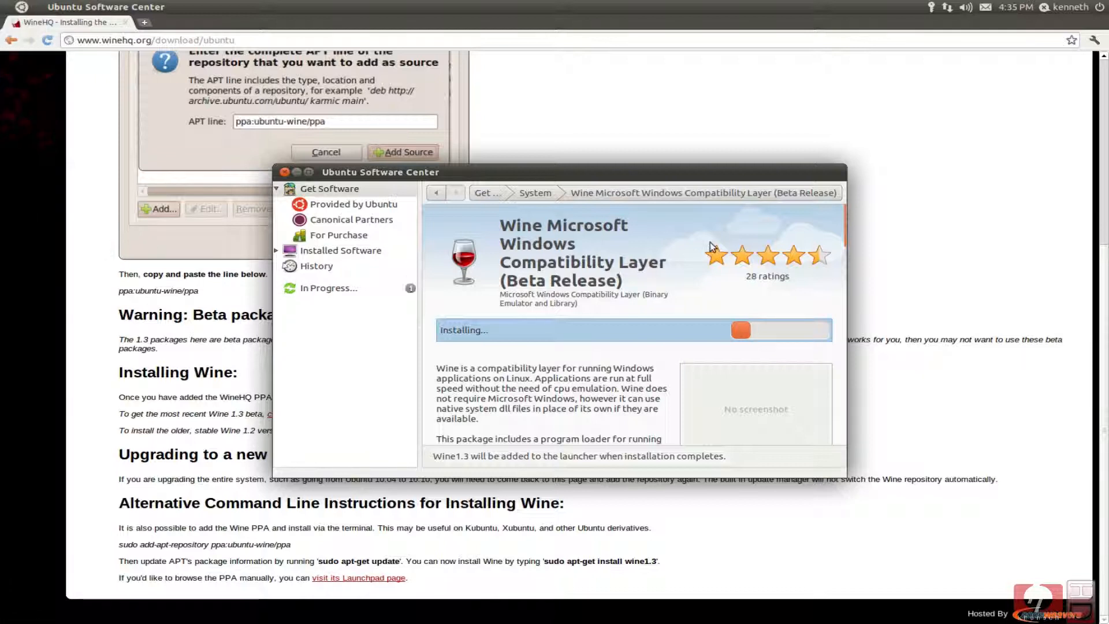
{"action": "mouse_move", "coordinate": [697, 238]}
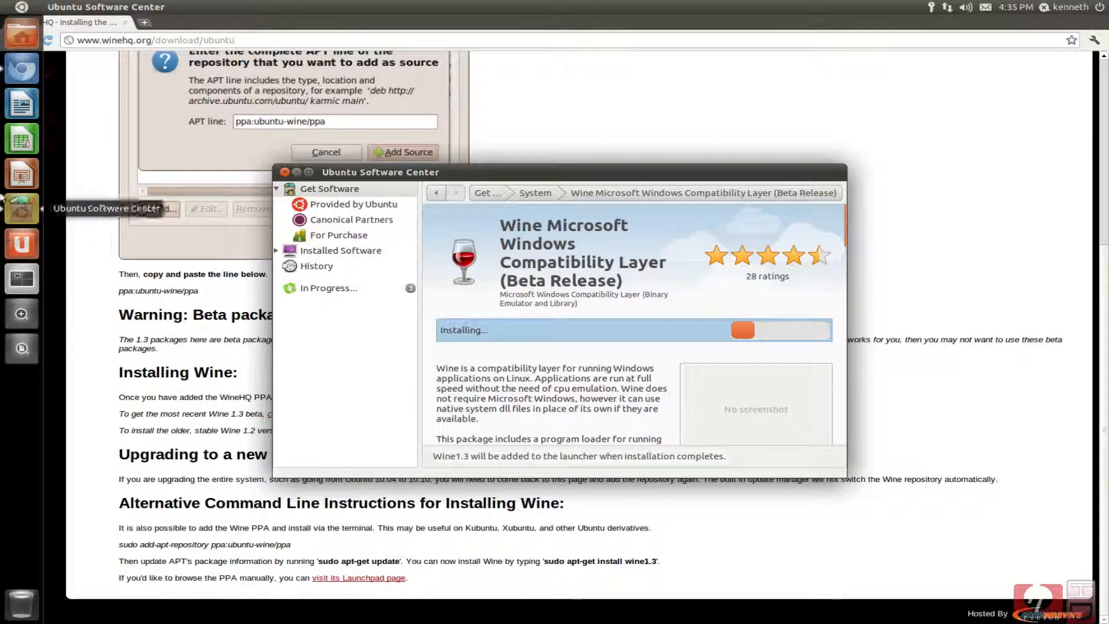
{"action": "mouse_move", "coordinate": [20, 32]}
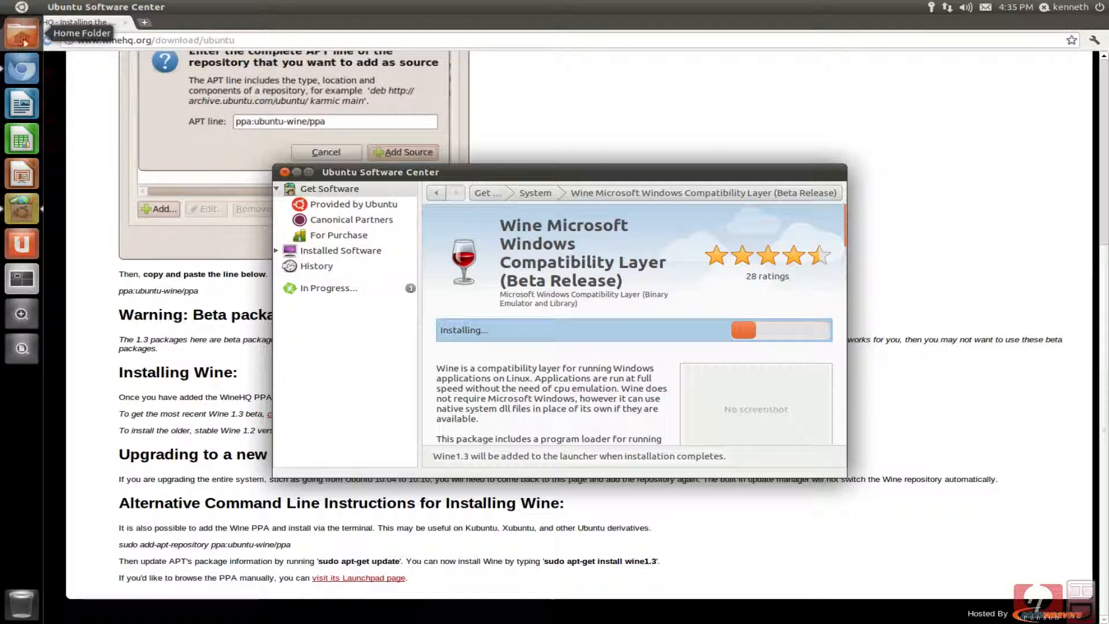
{"action": "mouse_move", "coordinate": [22, 244]}
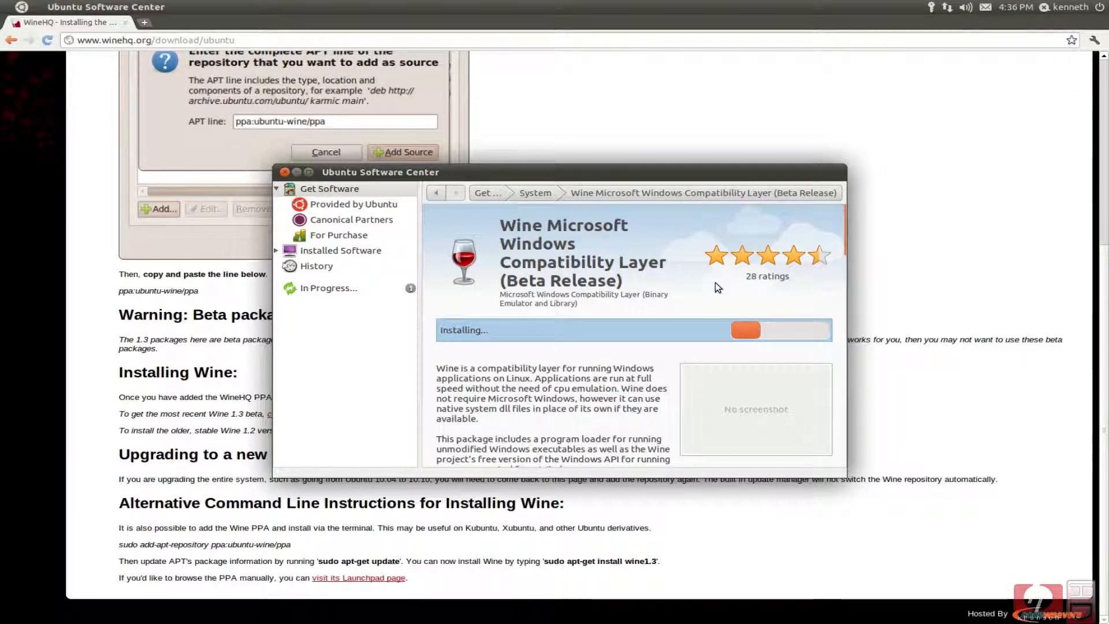
{"action": "mouse_move", "coordinate": [571, 291]}
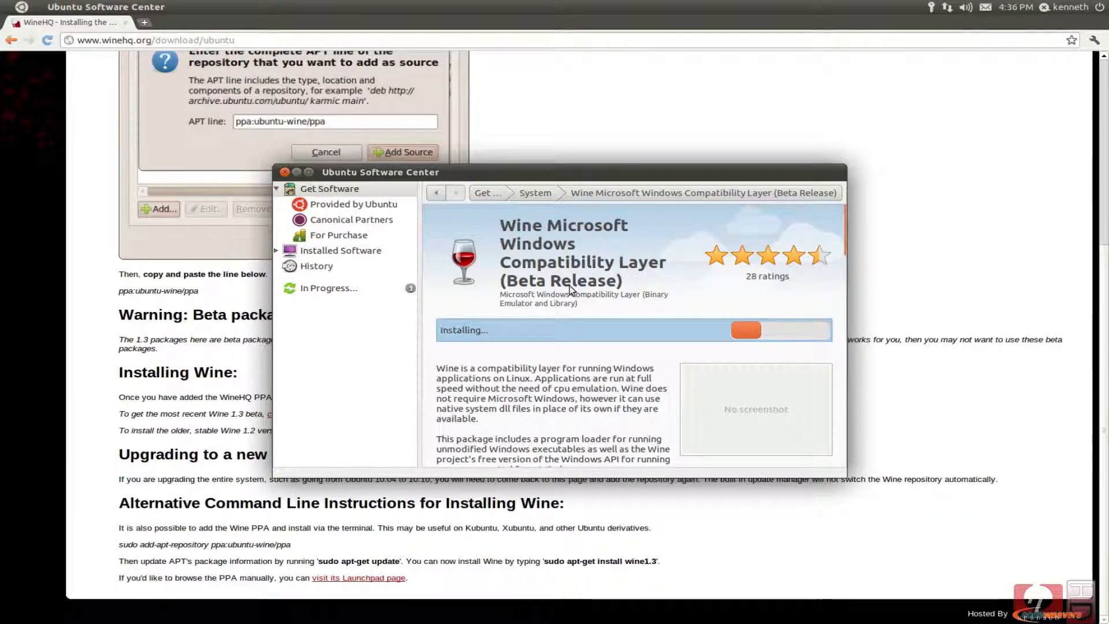
{"action": "mouse_move", "coordinate": [638, 283]}
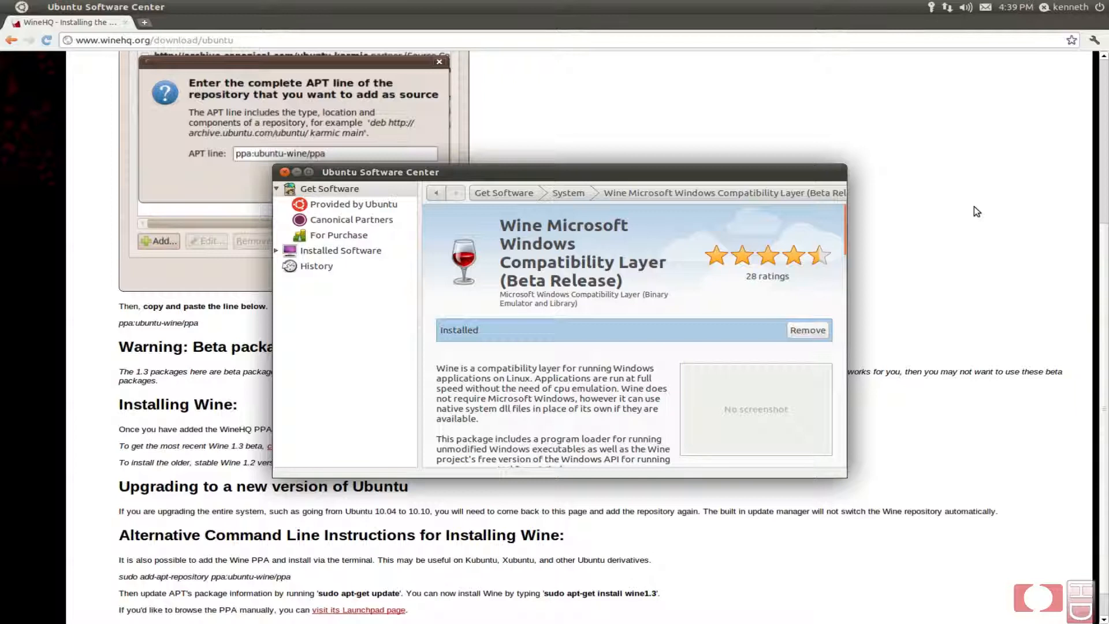
{"action": "mouse_move", "coordinate": [809, 324]}
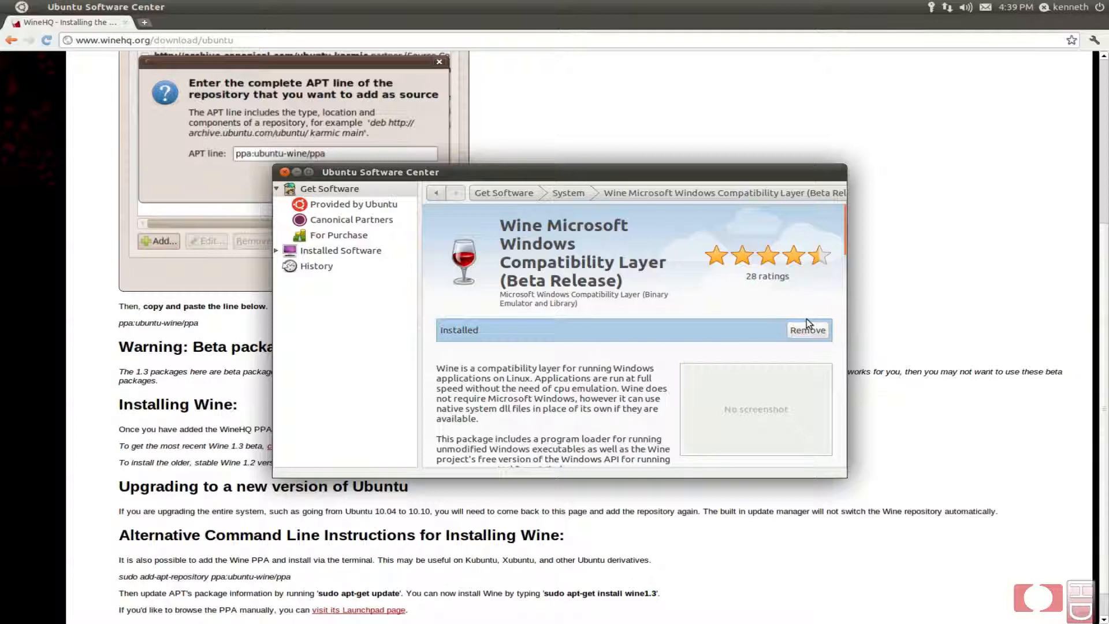
{"action": "mouse_move", "coordinate": [752, 322]}
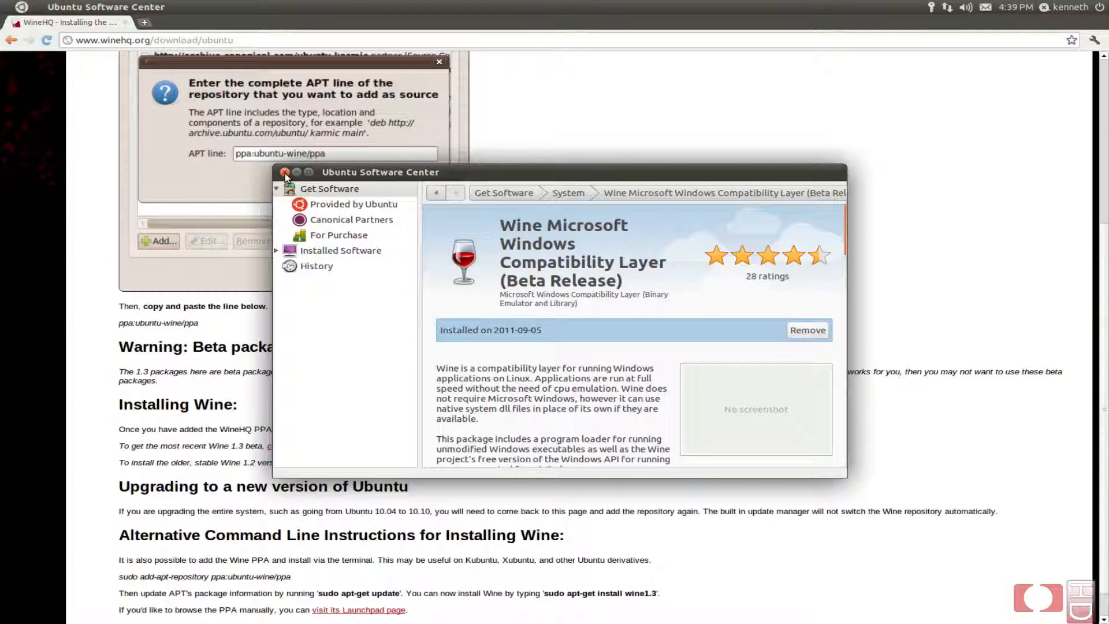
Step: Close Ubuntu Software Center now that Wine shows as installed
{"action": "left_click", "coordinate": [286, 172]}
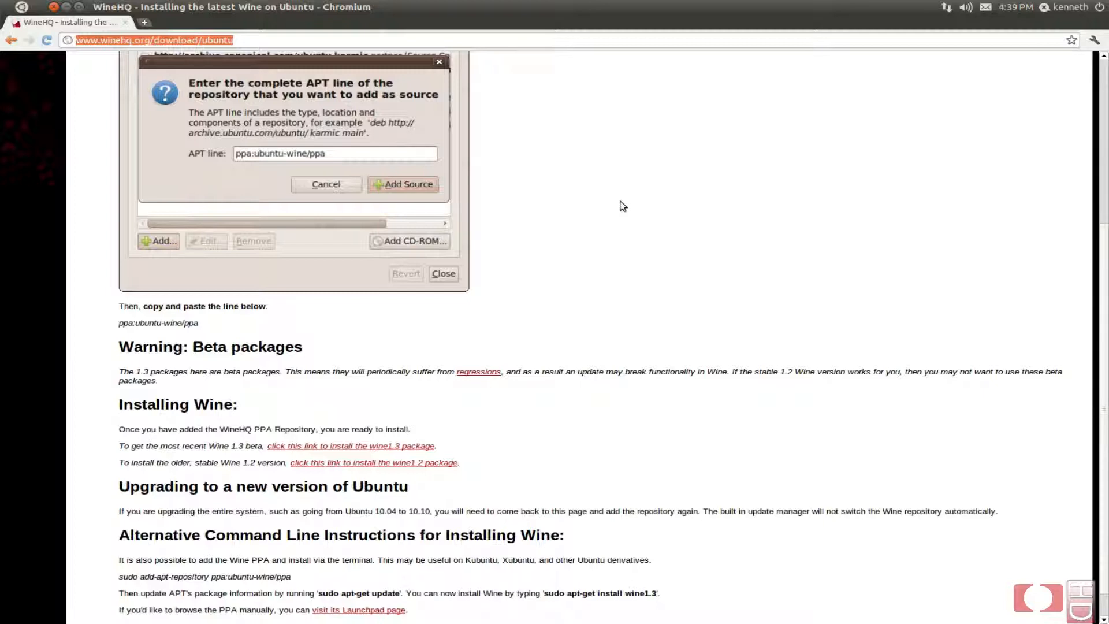
Step: Search Google for audacity, open audacity.sourceforge.net and reach the Windows 1.2 Series download page
{"action": "type", "text": "audacity"}
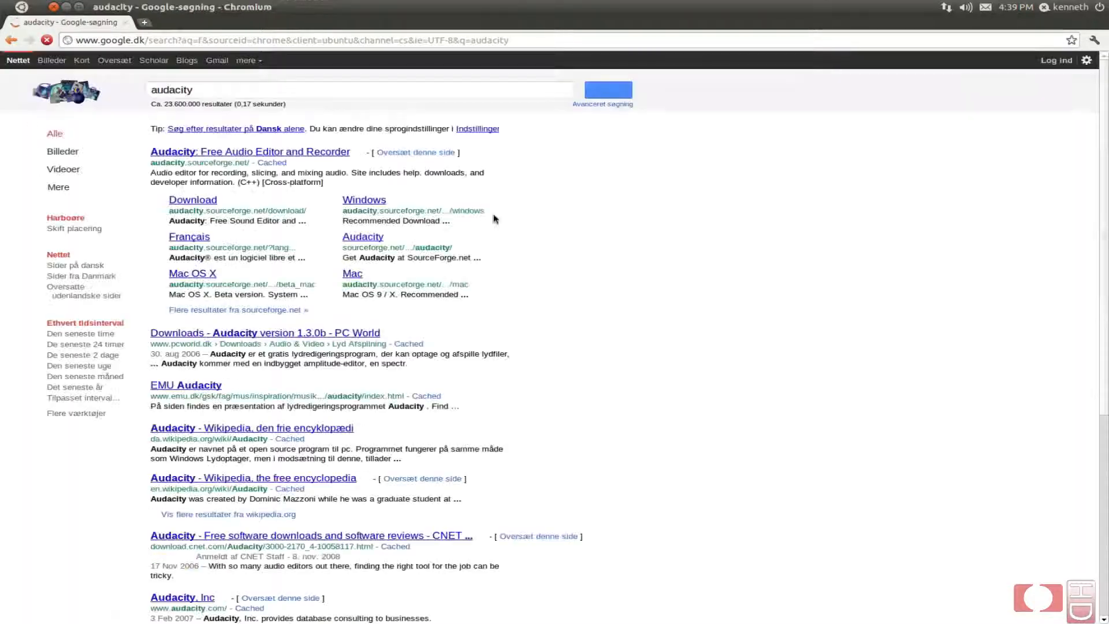
{"action": "left_click", "coordinate": [250, 152]}
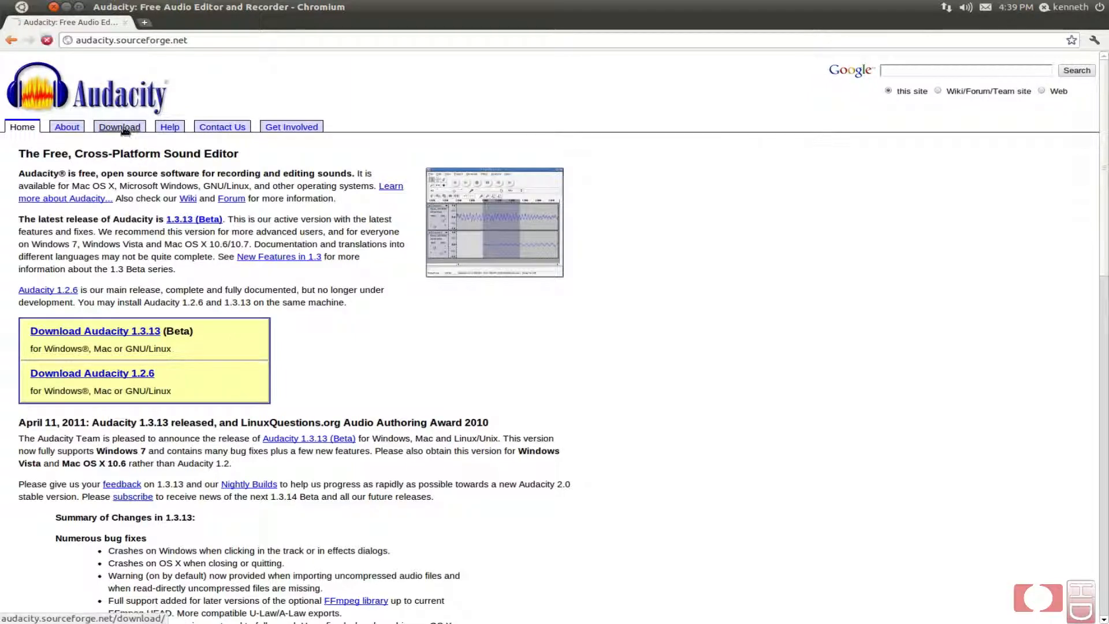
{"action": "left_click", "coordinate": [119, 127]}
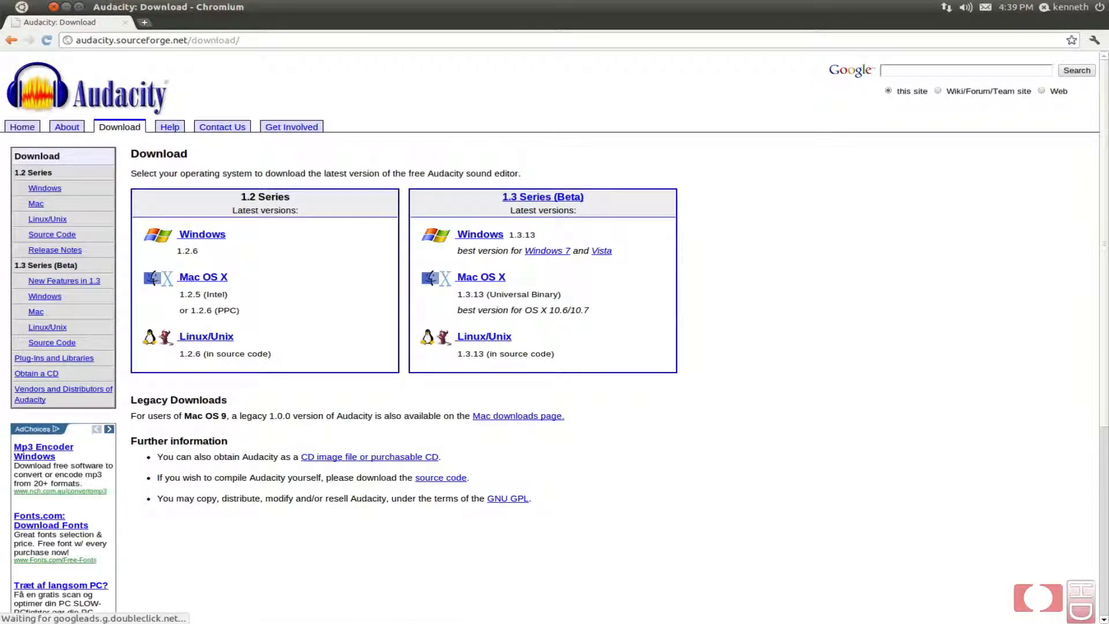
{"action": "mouse_move", "coordinate": [247, 254]}
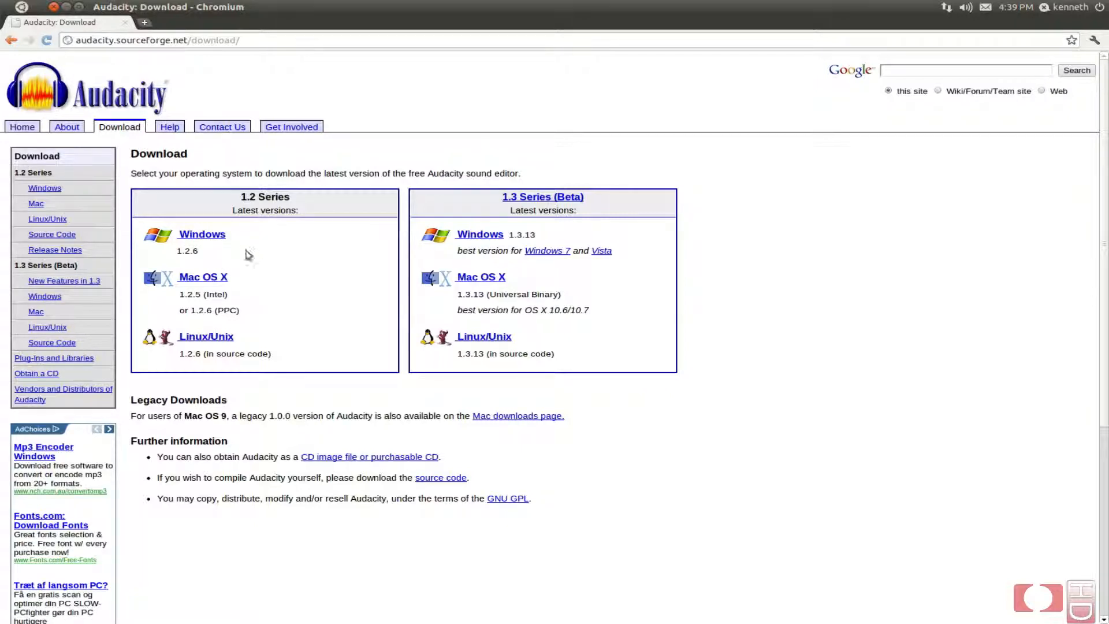
{"action": "mouse_move", "coordinate": [201, 234]}
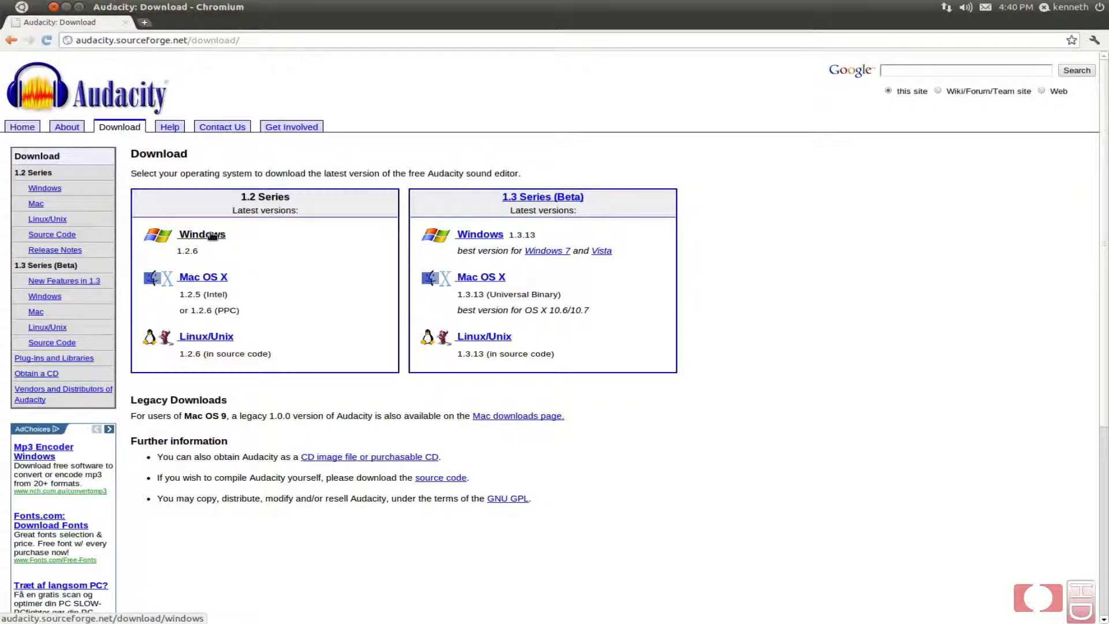
{"action": "left_click", "coordinate": [201, 235]}
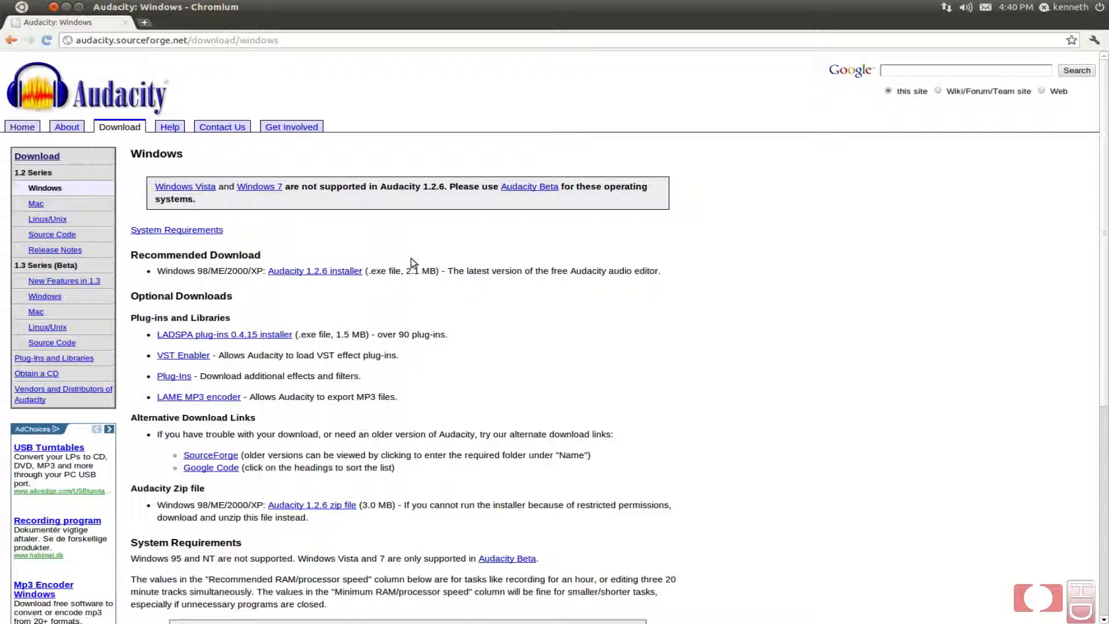
Step: Download the Audacity 1.2.6 Windows installer (.exe)
{"action": "left_click", "coordinate": [314, 271]}
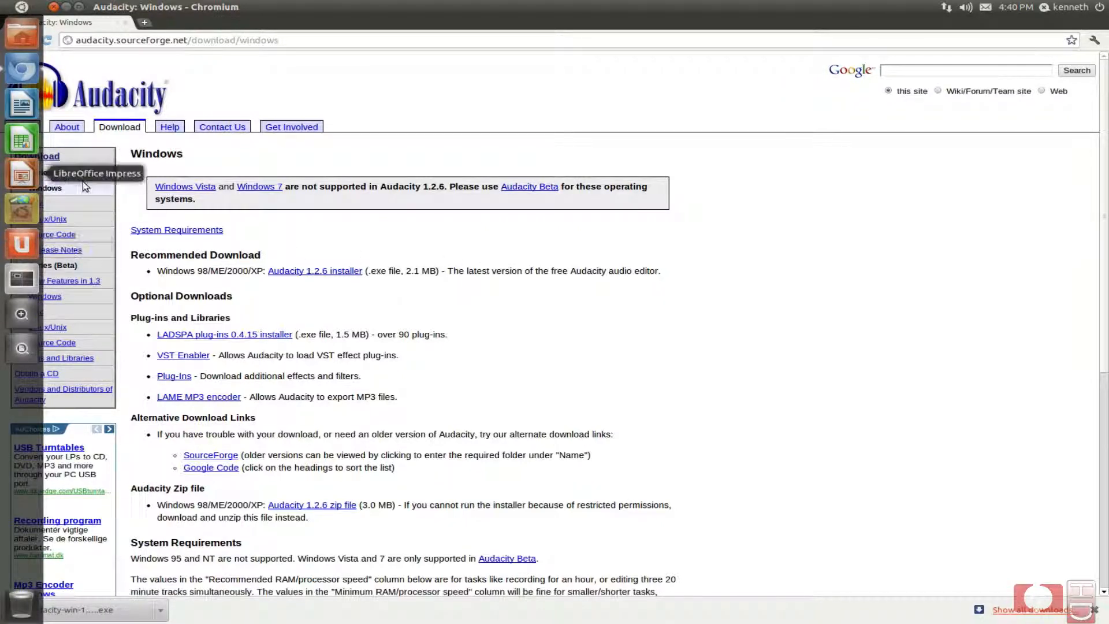
{"action": "mouse_move", "coordinate": [432, 397]}
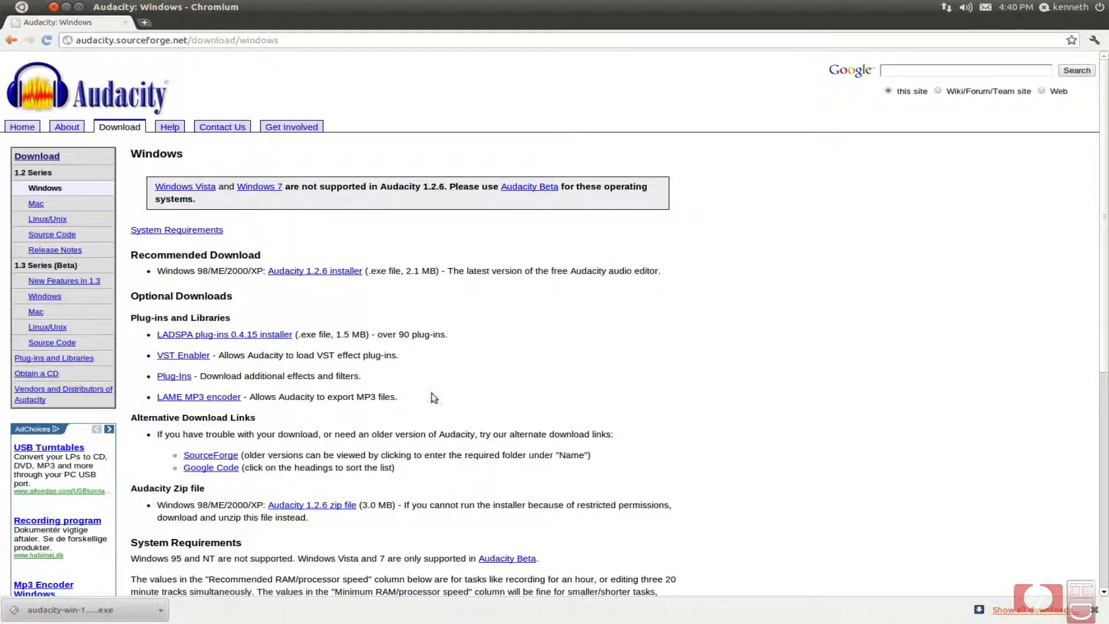
{"action": "mouse_move", "coordinate": [121, 610]}
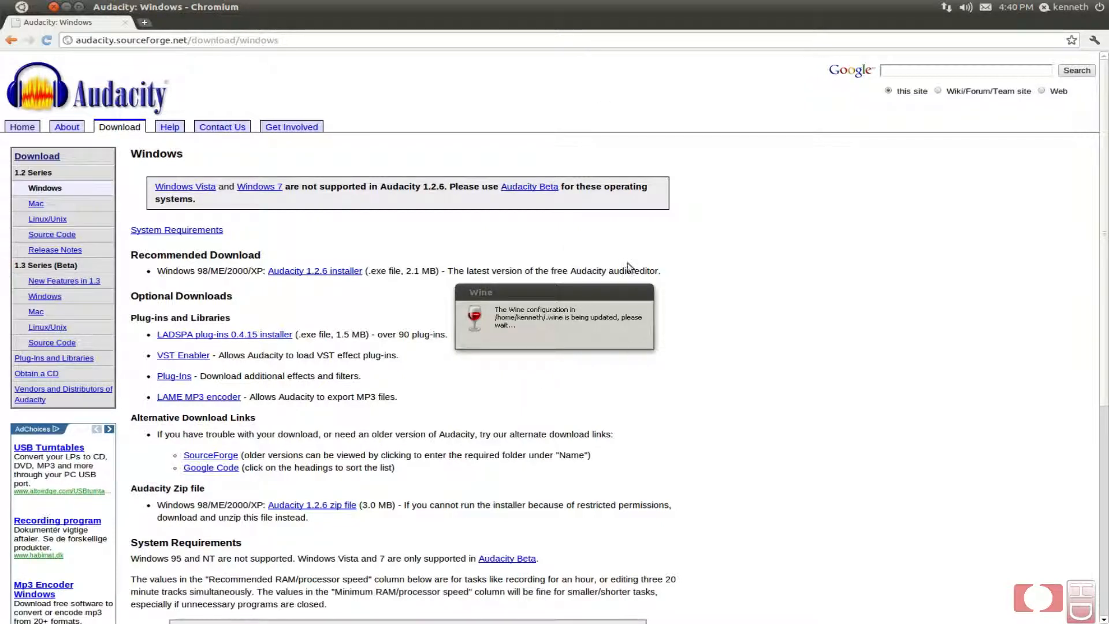
{"action": "mouse_move", "coordinate": [580, 323]}
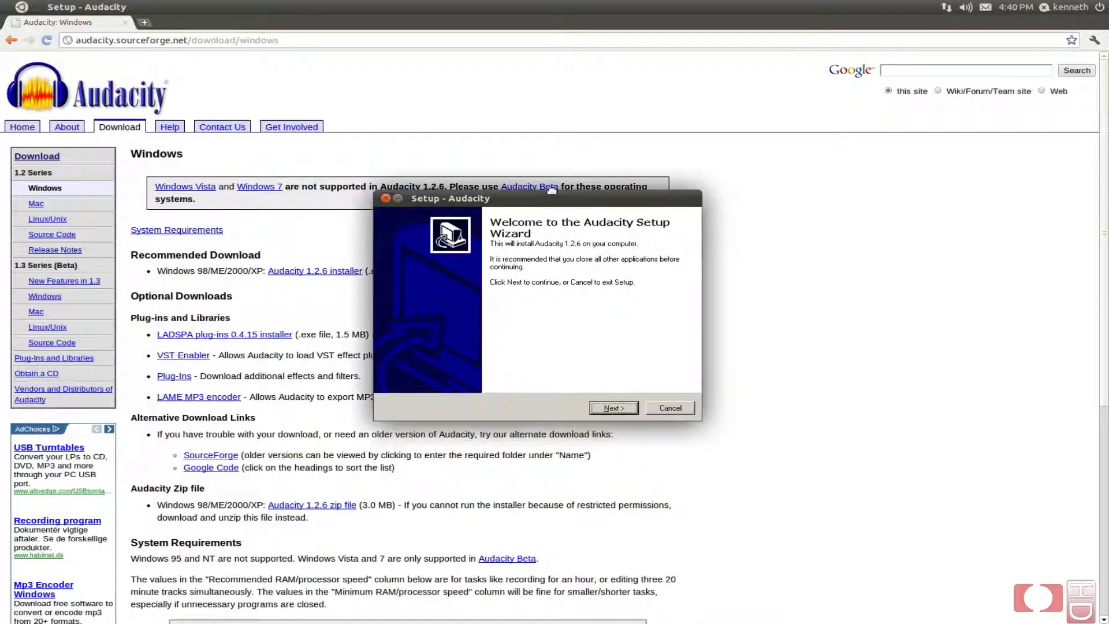
Step: Accept the licence, keep C:\Program Files\Audacity with no extra tasks, and run the Audacity 1.2.6 install
{"action": "left_click_drag", "start_coordinate": [450, 198], "coordinate": [402, 177]}
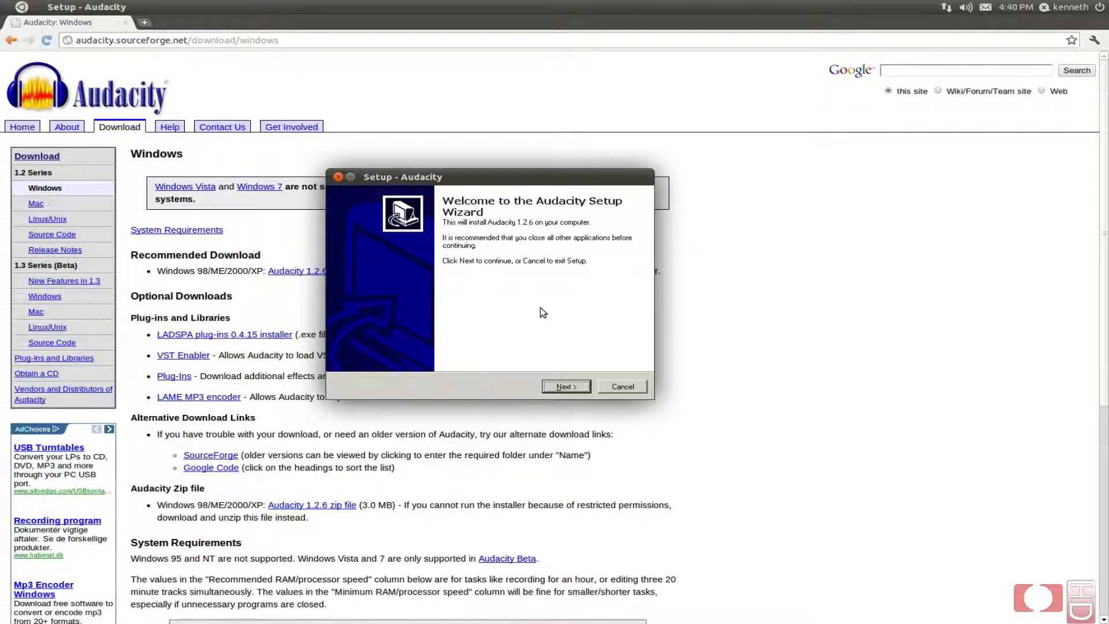
{"action": "mouse_move", "coordinate": [654, 320]}
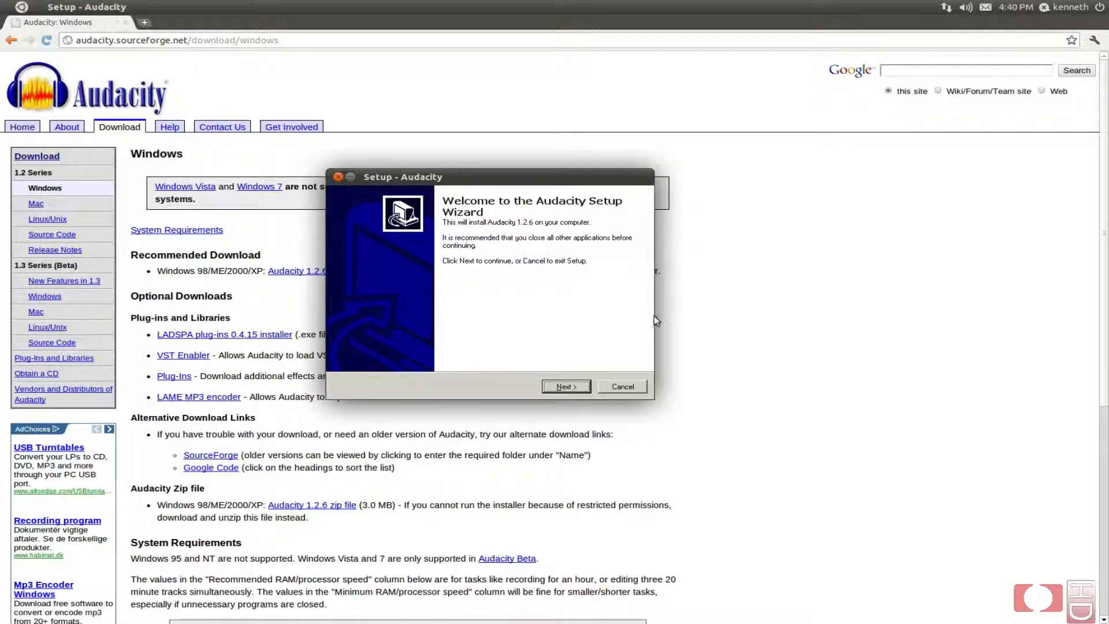
{"action": "mouse_move", "coordinate": [735, 314]}
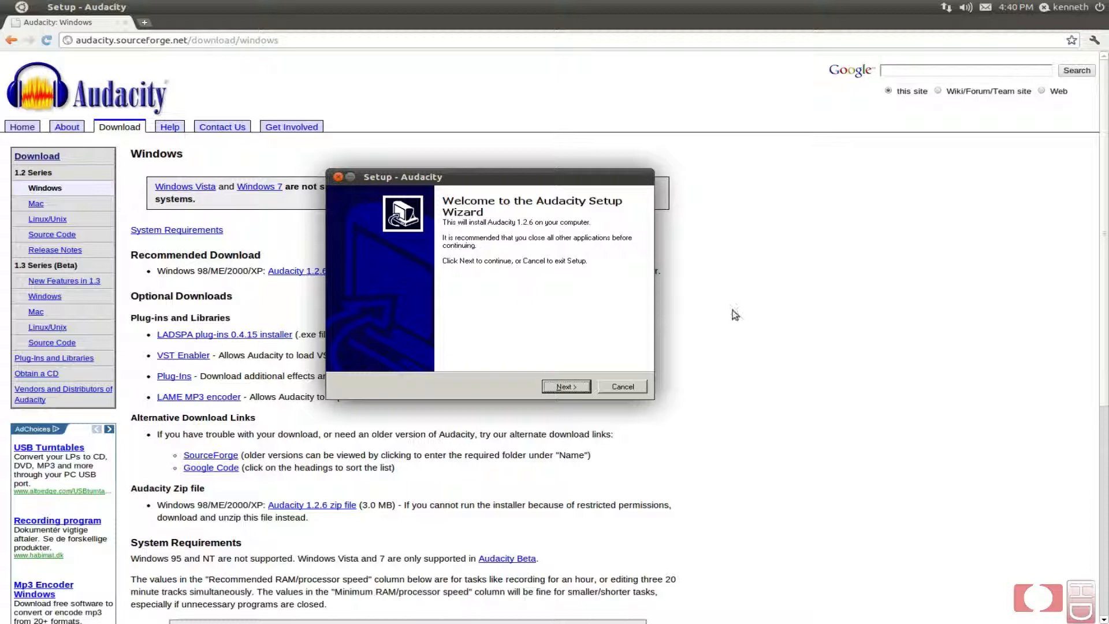
{"action": "mouse_move", "coordinate": [544, 283]}
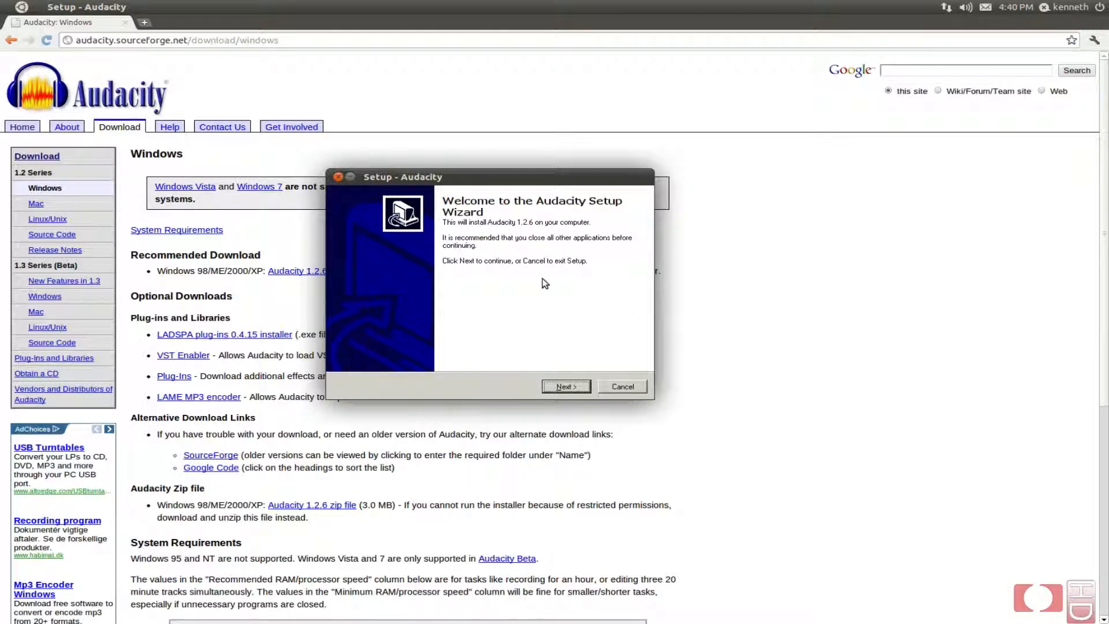
{"action": "mouse_move", "coordinate": [565, 344]}
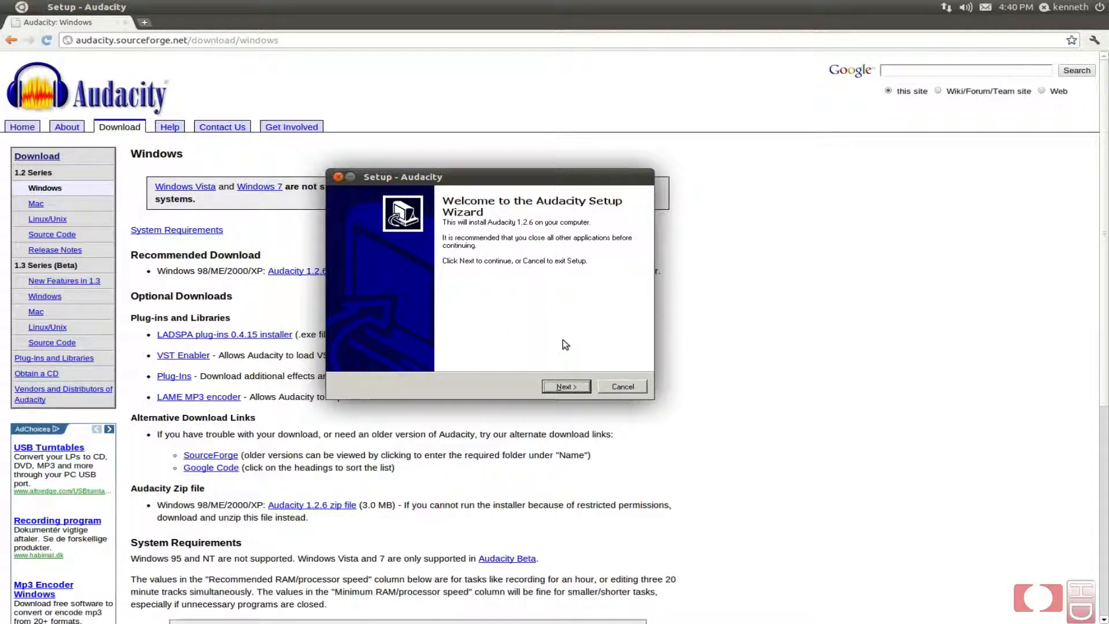
{"action": "mouse_move", "coordinate": [559, 323]}
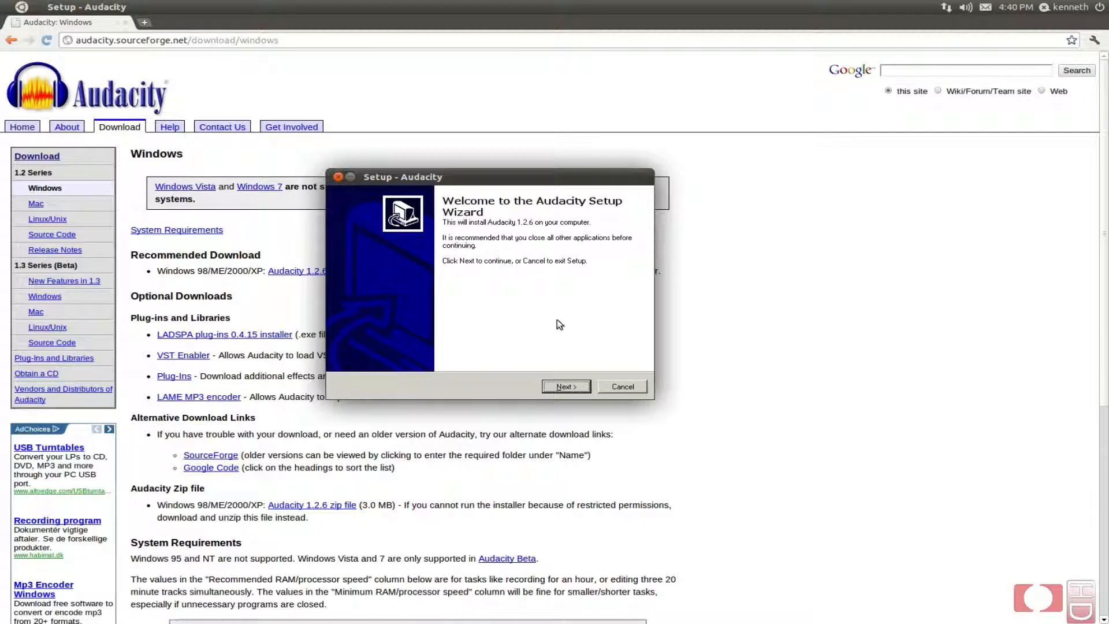
{"action": "left_click", "coordinate": [565, 386]}
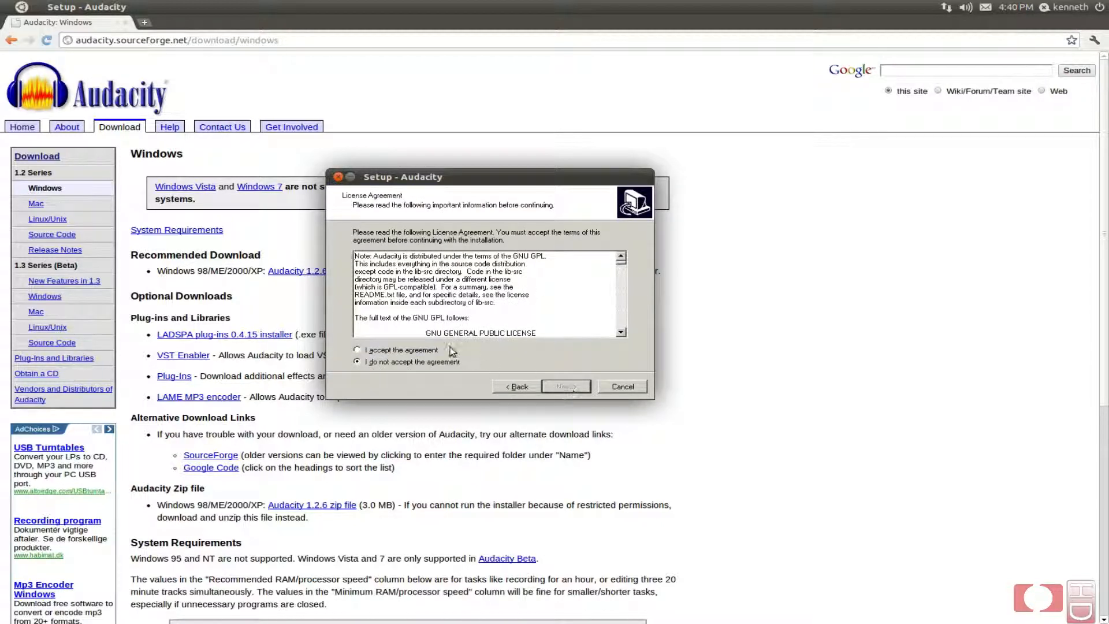
{"action": "left_click", "coordinate": [565, 386]}
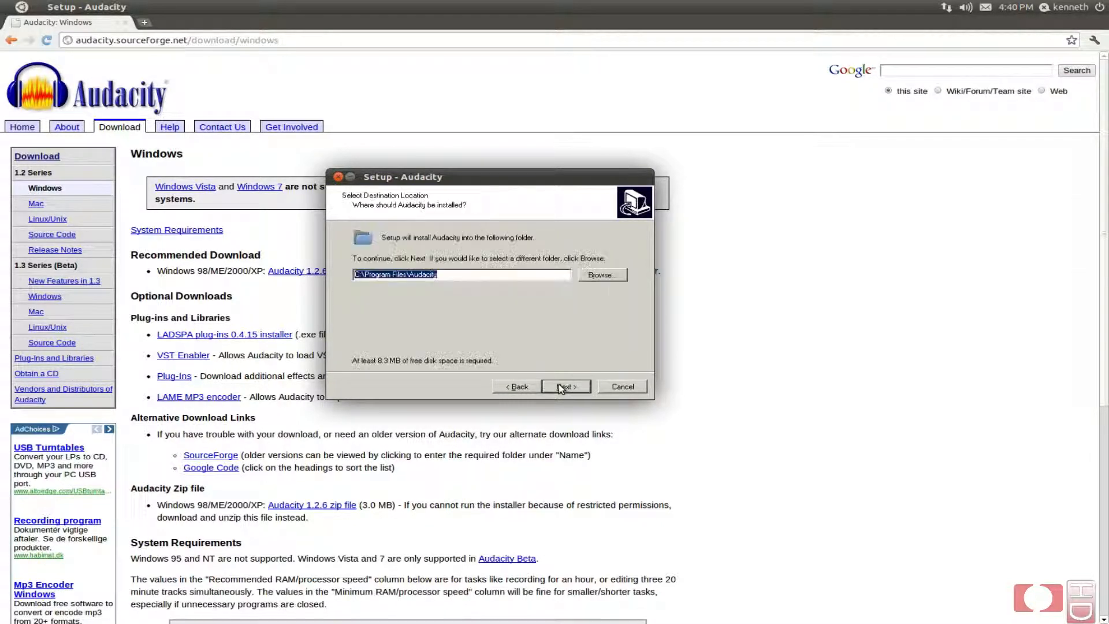
{"action": "left_click", "coordinate": [566, 386]}
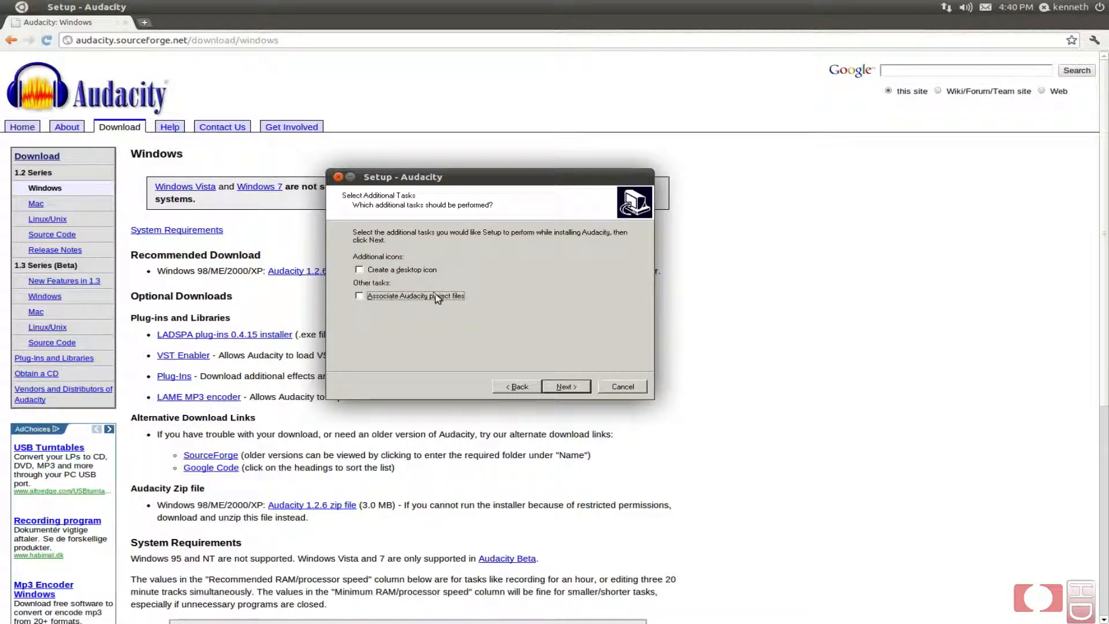
{"action": "mouse_move", "coordinate": [565, 371]}
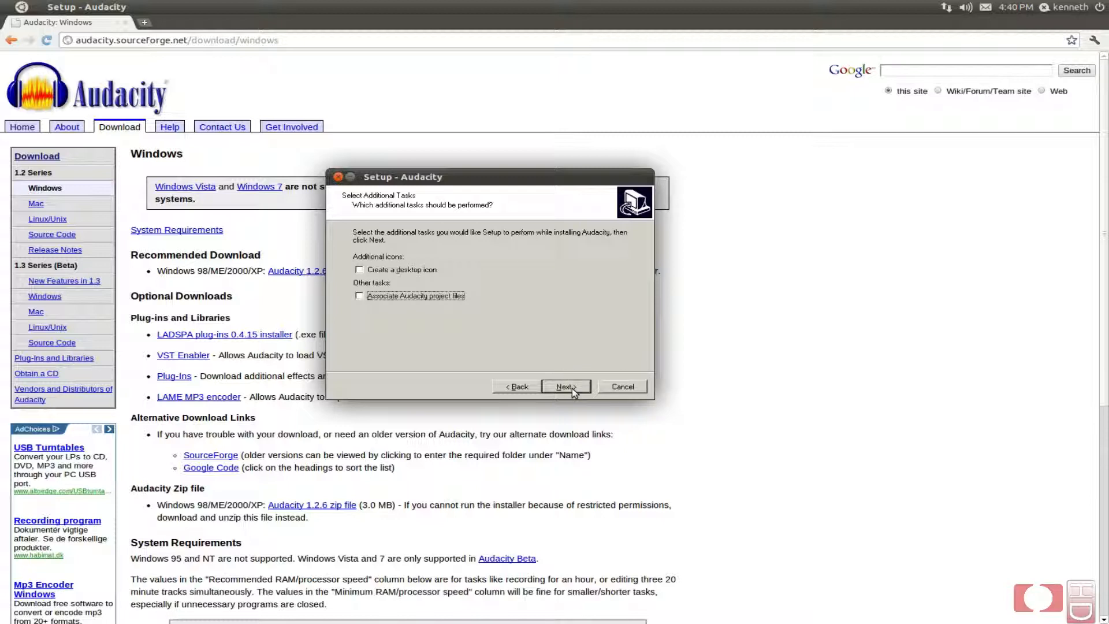
{"action": "left_click", "coordinate": [566, 386]}
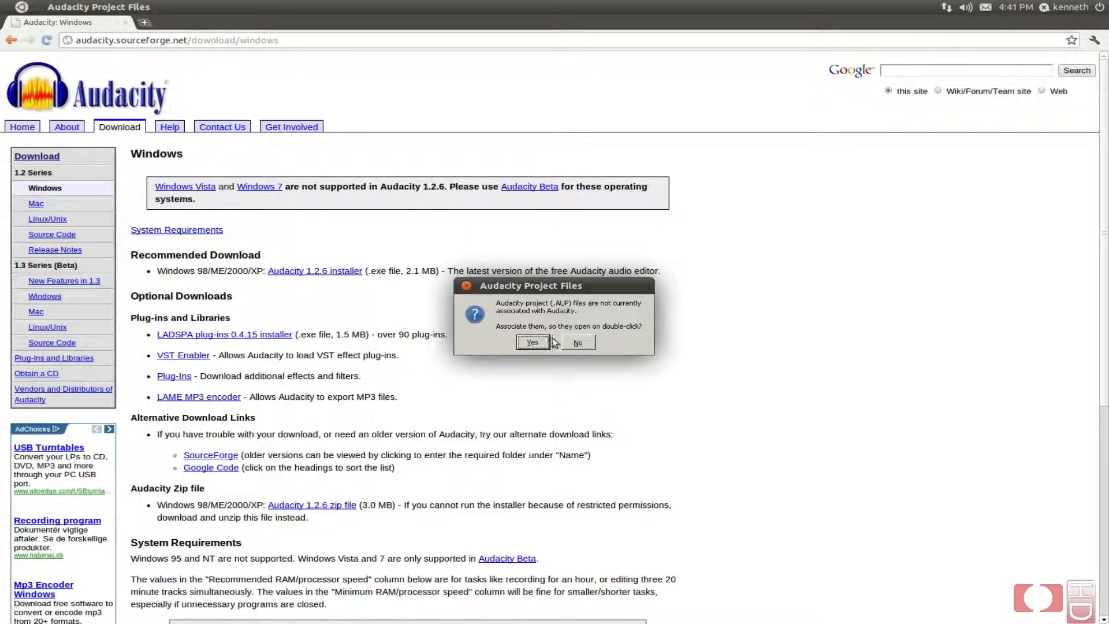
Step: Answer Yes to associating Audacity project files with Audacity
{"action": "left_click", "coordinate": [577, 342]}
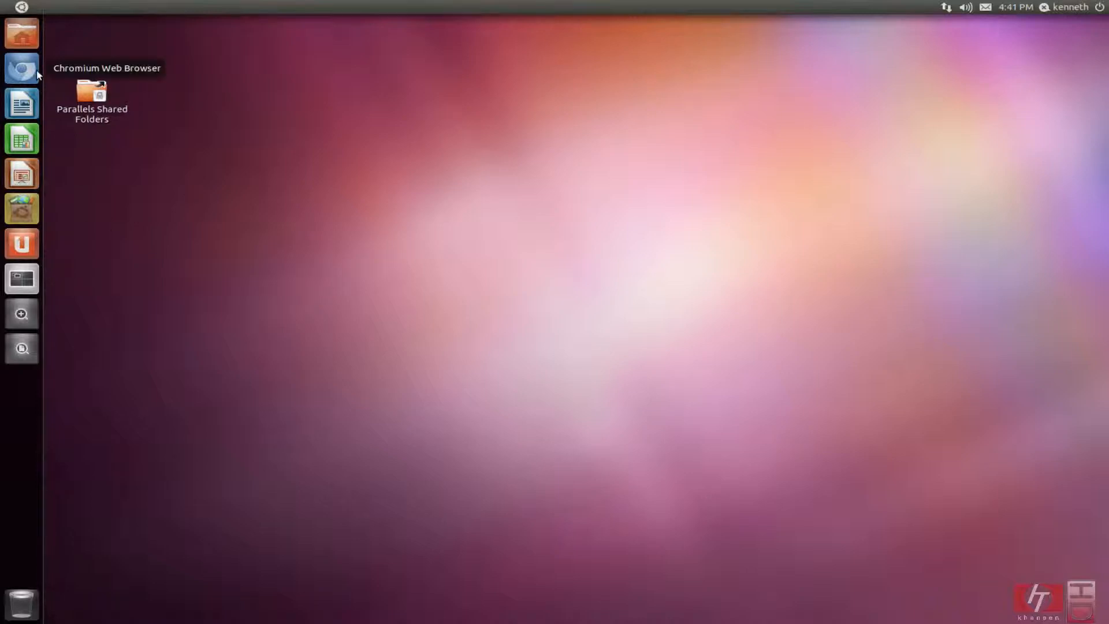
{"action": "mouse_move", "coordinate": [282, 74]}
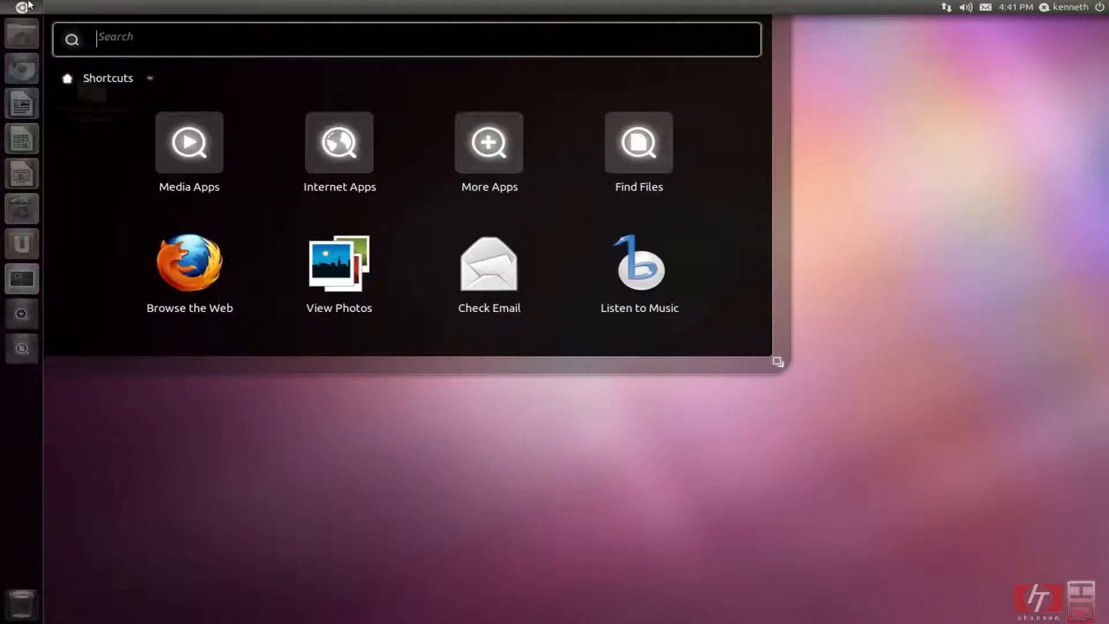
Step: Search 'au' in the Unity Dash and launch Audacity from the results
{"action": "type", "text": "au"}
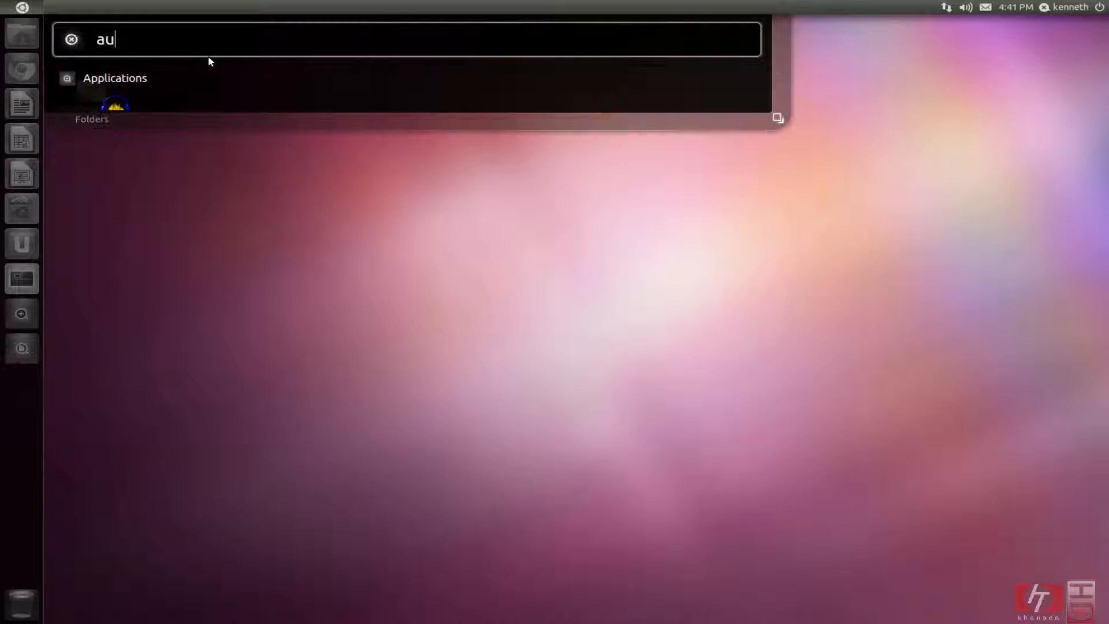
{"action": "key", "text": "Escape"}
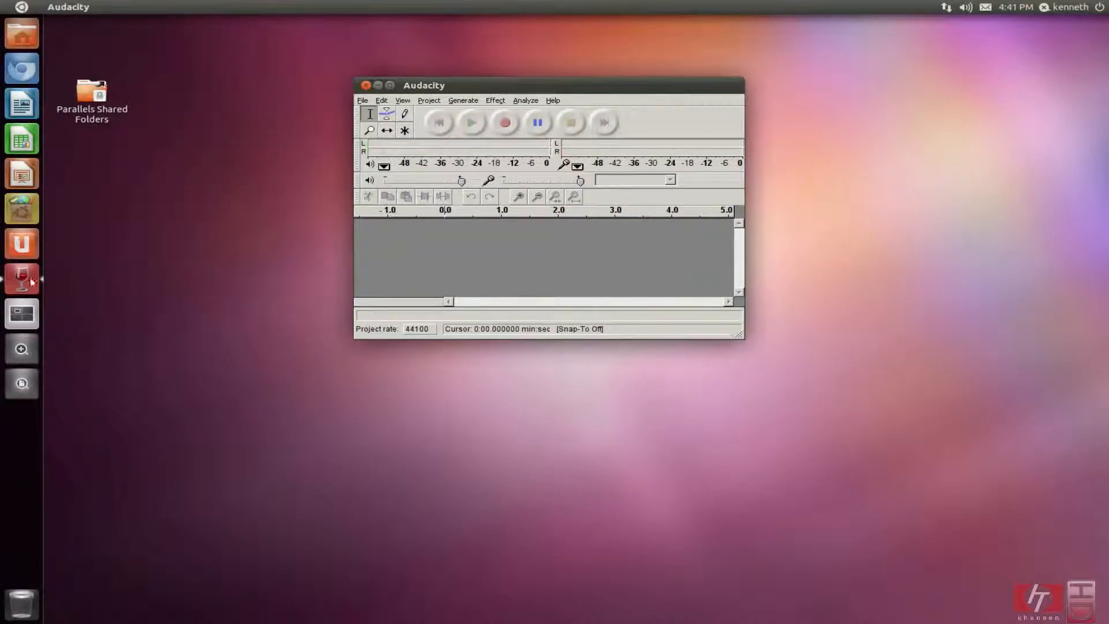
Step: Pin Audacity to the Unity launcher via Keep In Launcher on its icon
{"action": "right_click", "coordinate": [22, 279]}
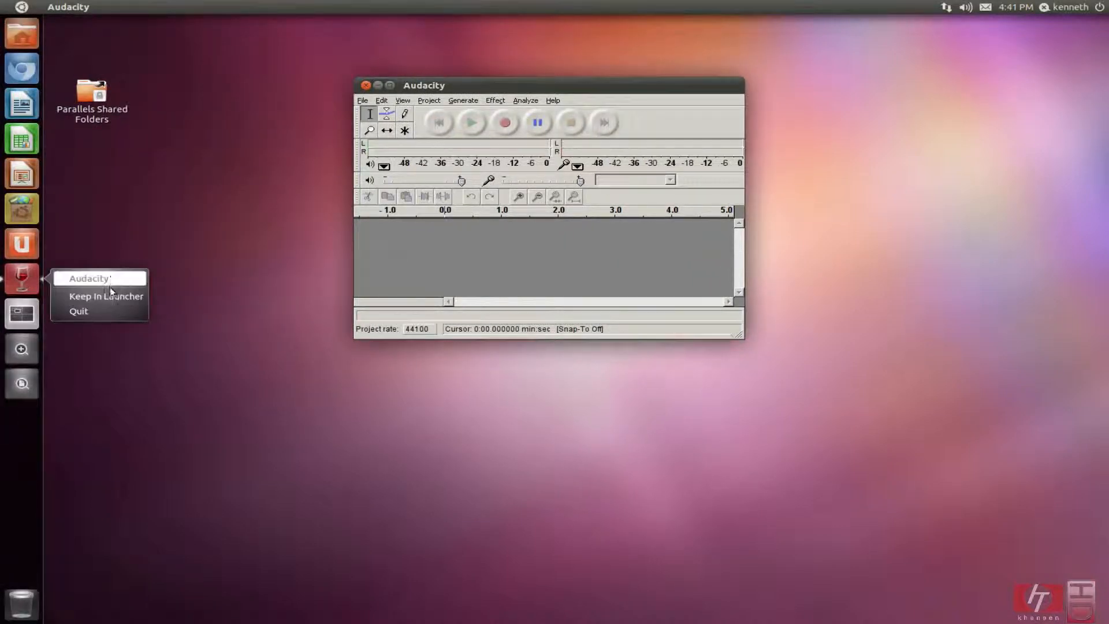
{"action": "left_click", "coordinate": [106, 296]}
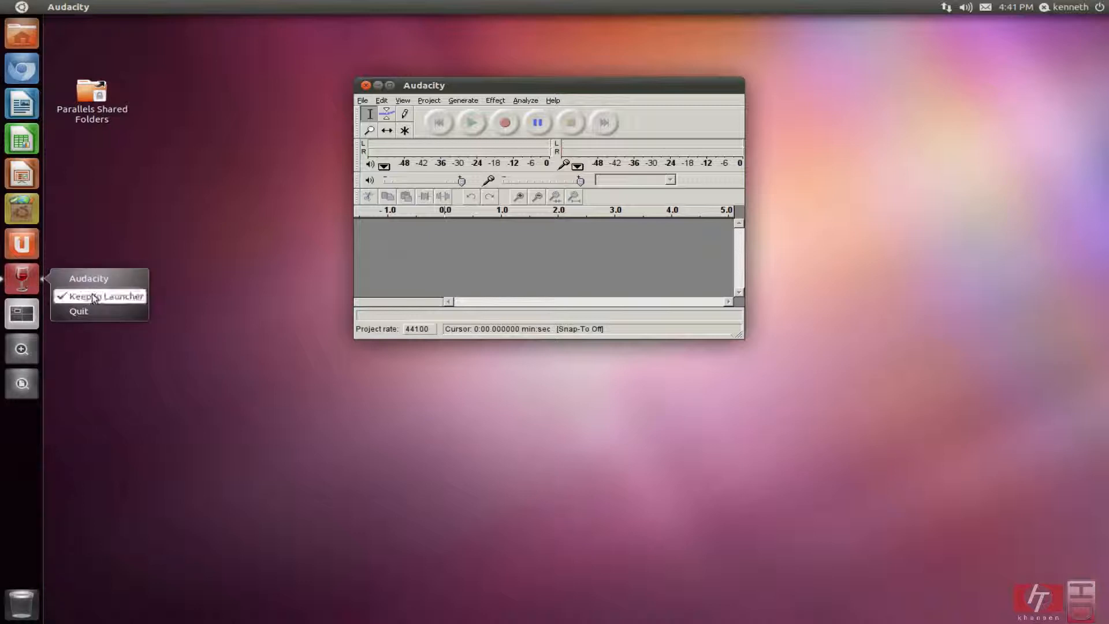
{"action": "left_click", "coordinate": [566, 85]}
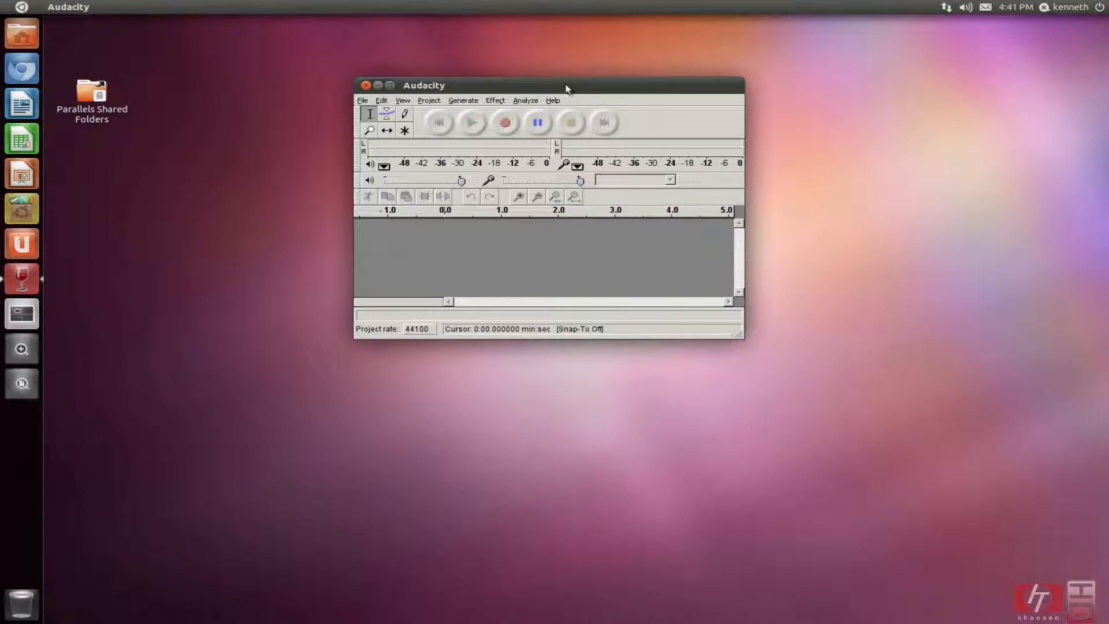
Step: Maximise and restore the Audacity window, then quit the program
{"action": "left_click", "coordinate": [388, 84]}
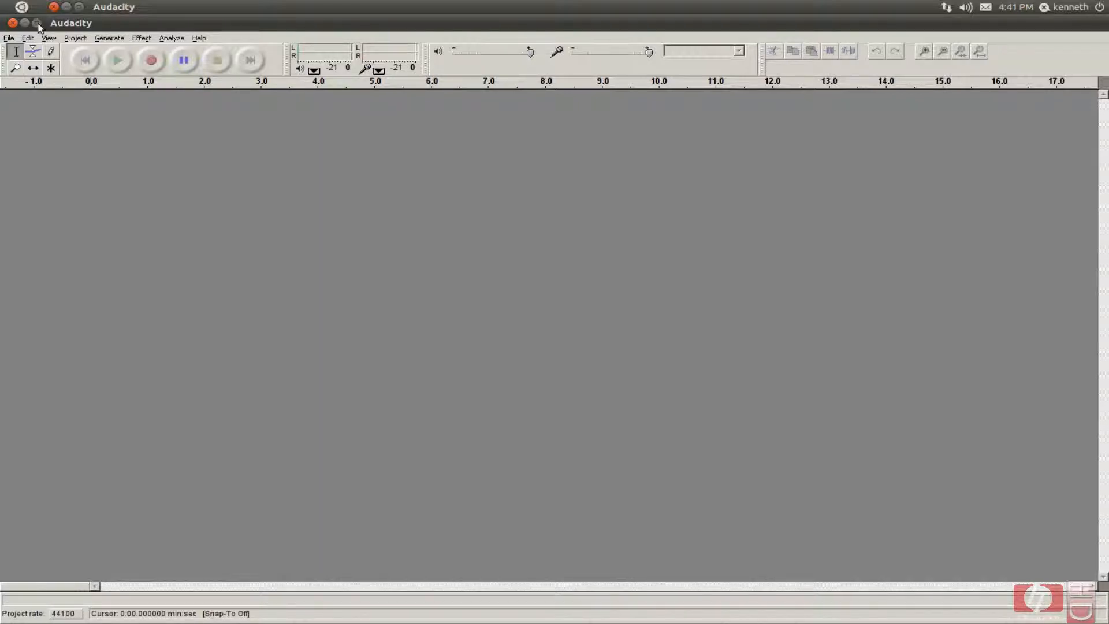
{"action": "left_click", "coordinate": [38, 23]}
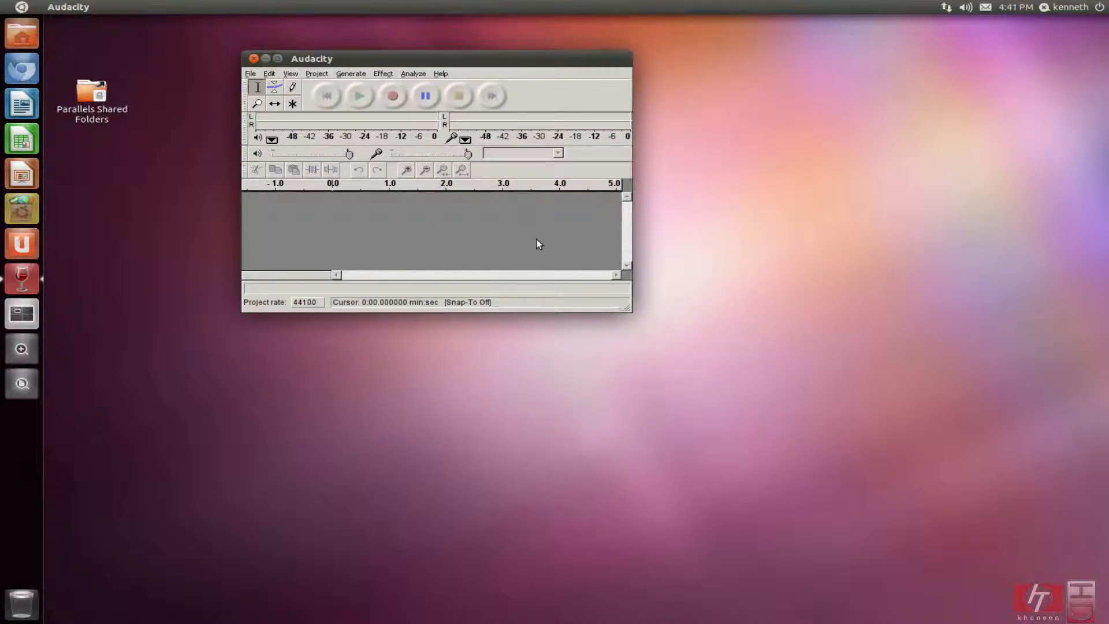
{"action": "mouse_move", "coordinate": [408, 124]}
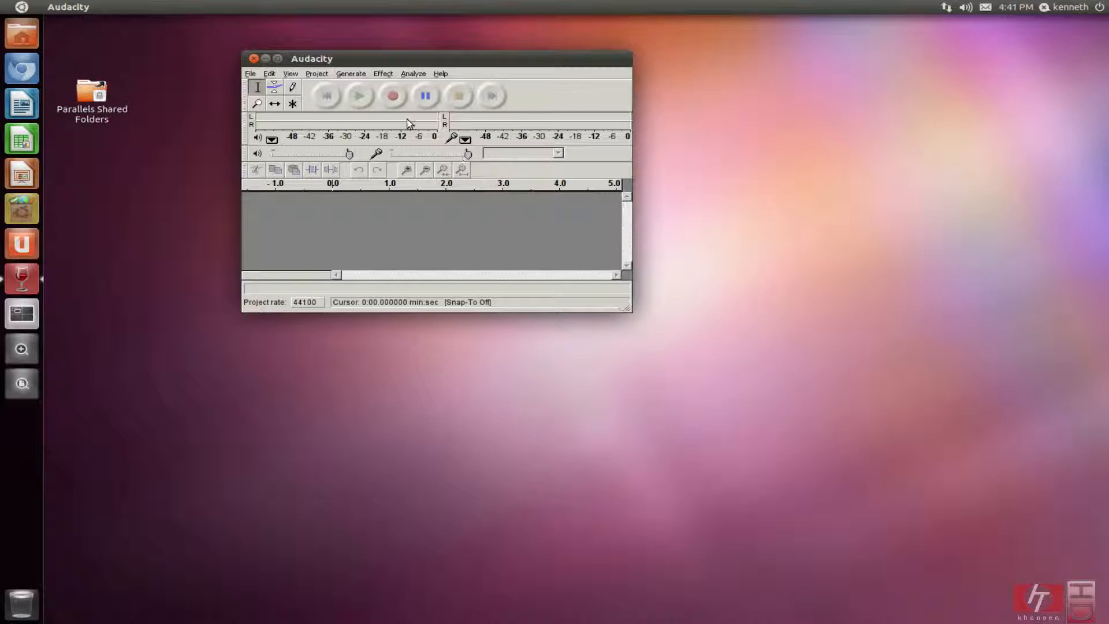
{"action": "left_click", "coordinate": [265, 58]}
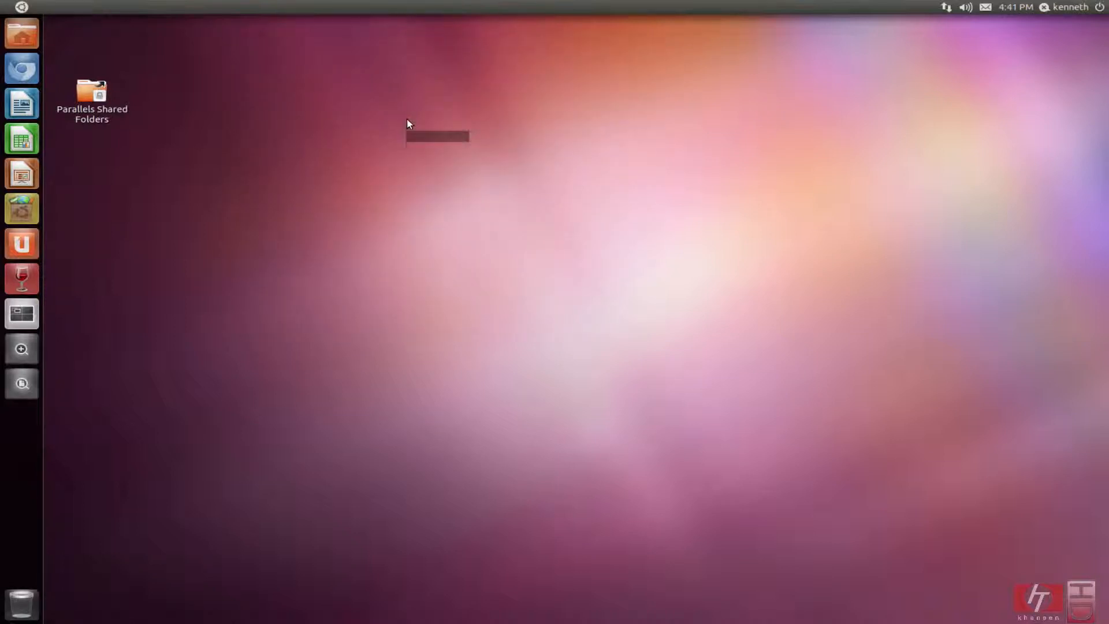
{"action": "mouse_move", "coordinate": [544, 251]}
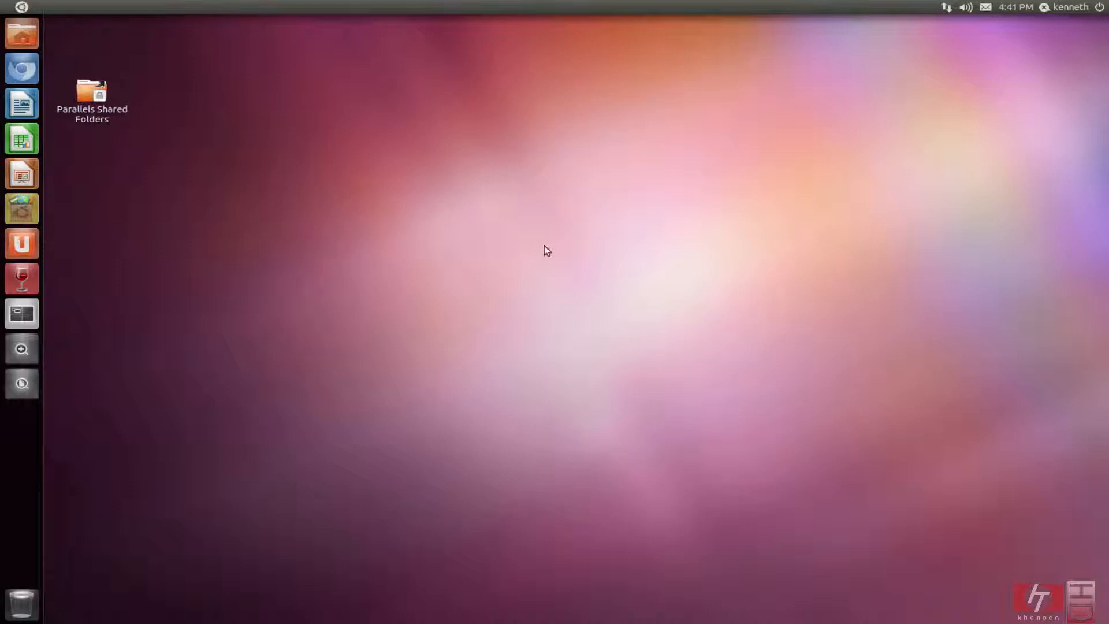